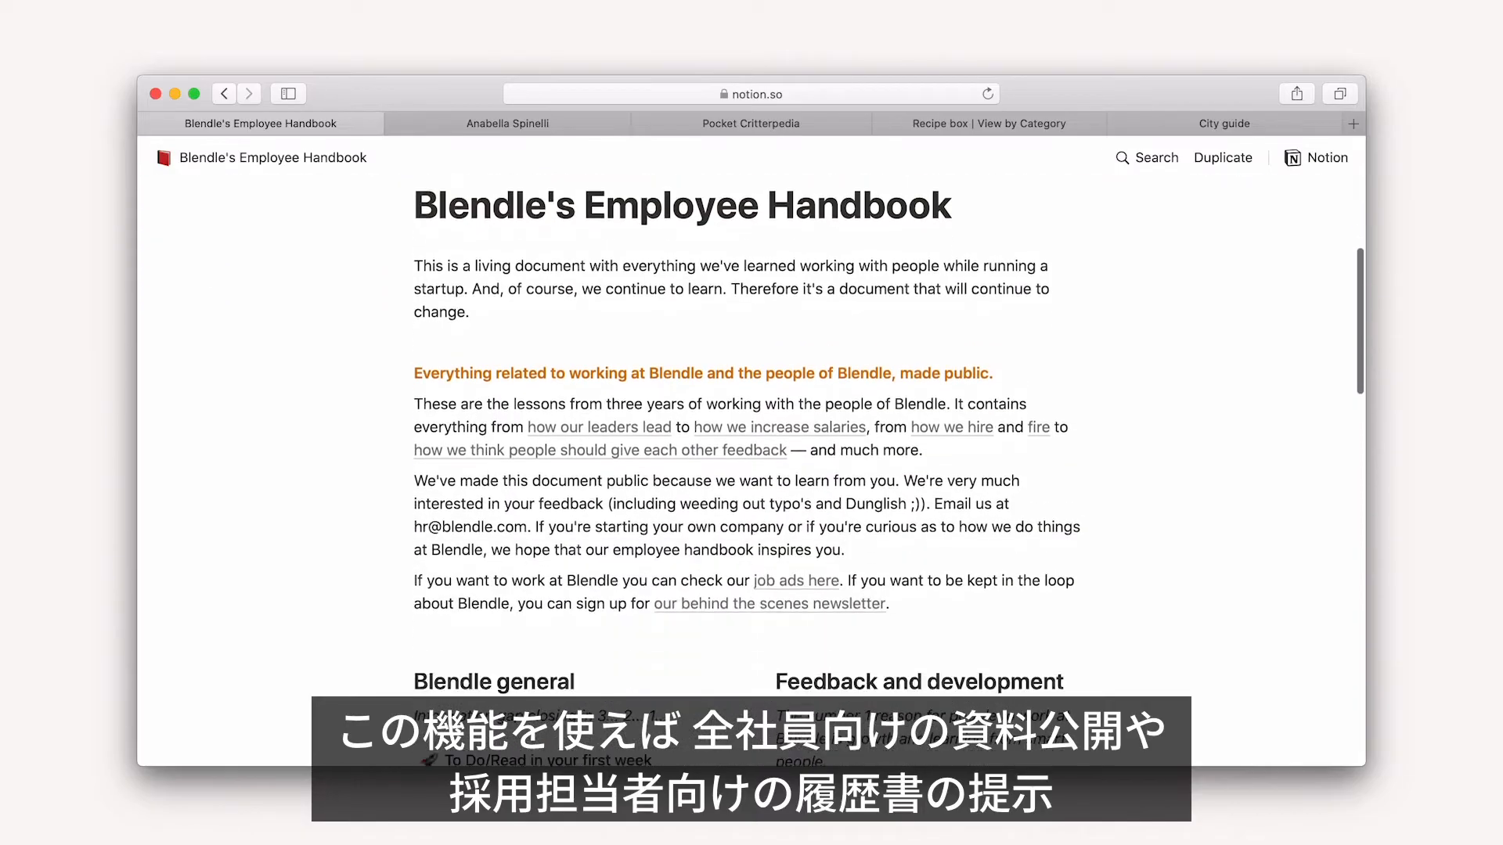
Browse the résumé, Pocket Critterpedia, Recipe box and City guide pages, scrolling through their content.
scroll(down, 3)
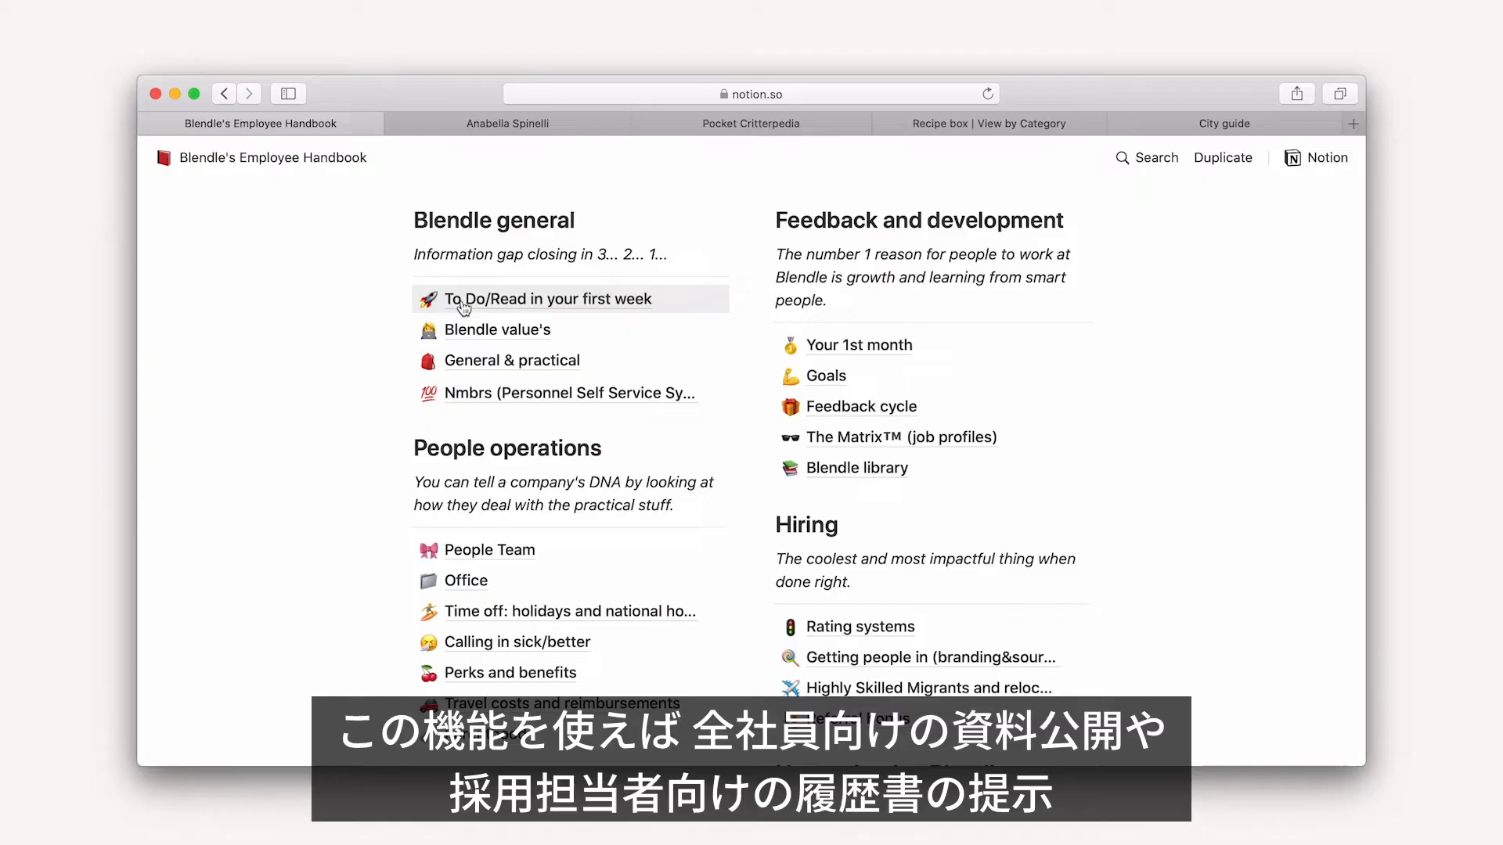
click(507, 122)
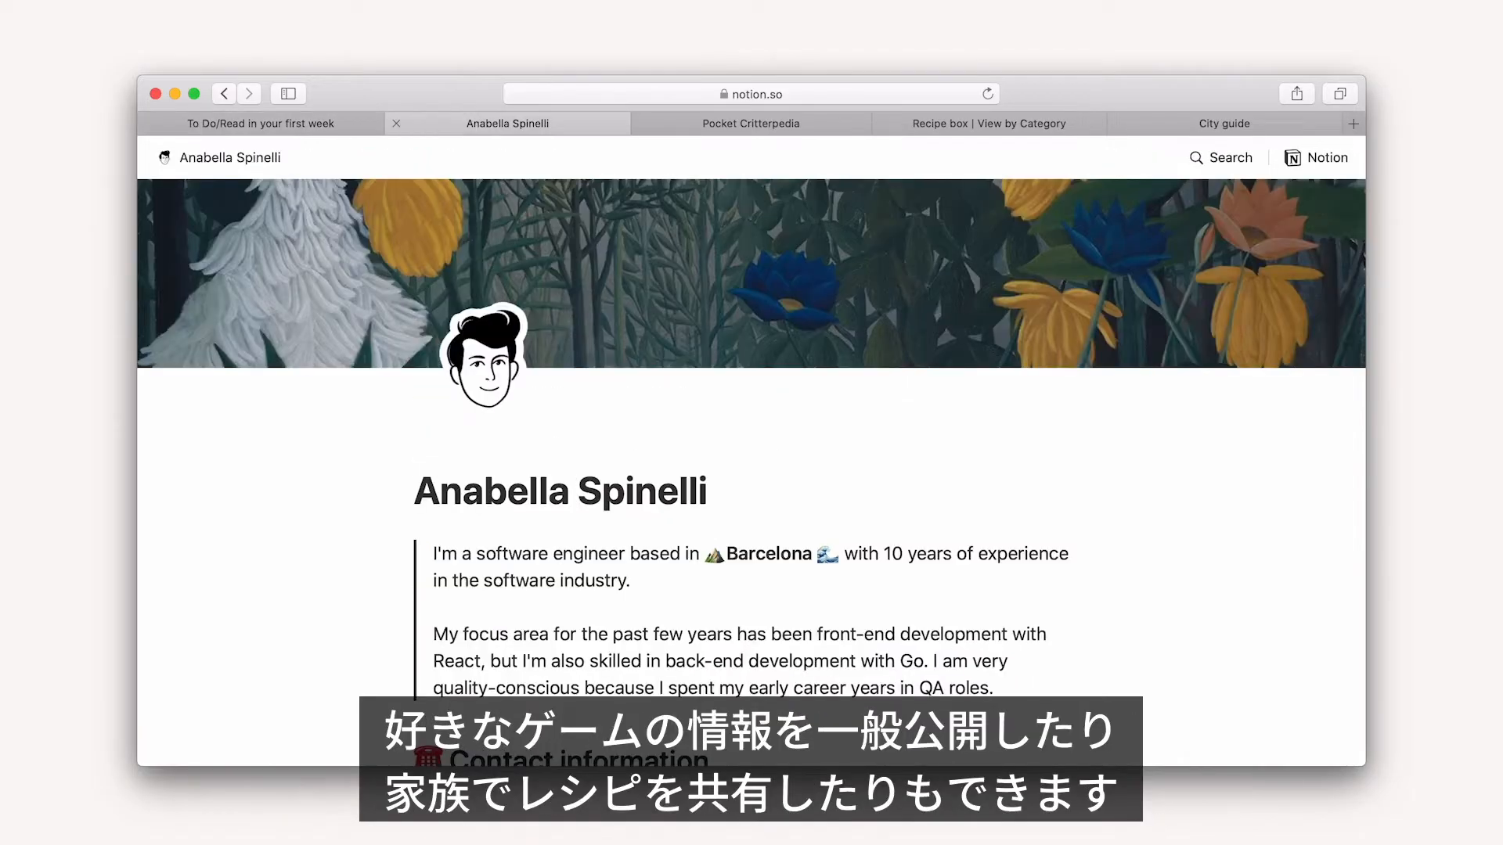
scroll(down, 3)
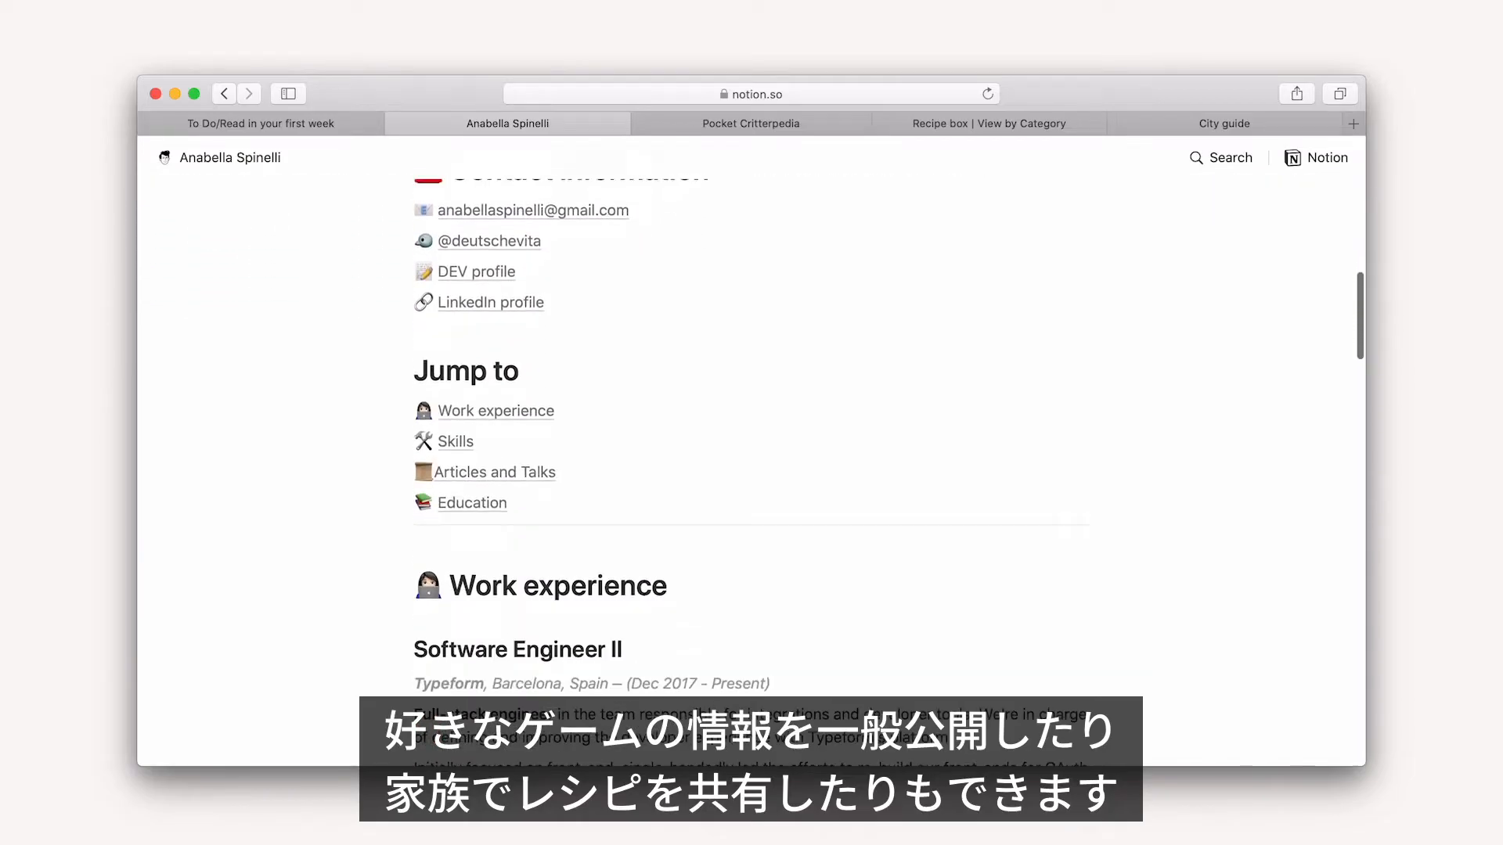
click(751, 122)
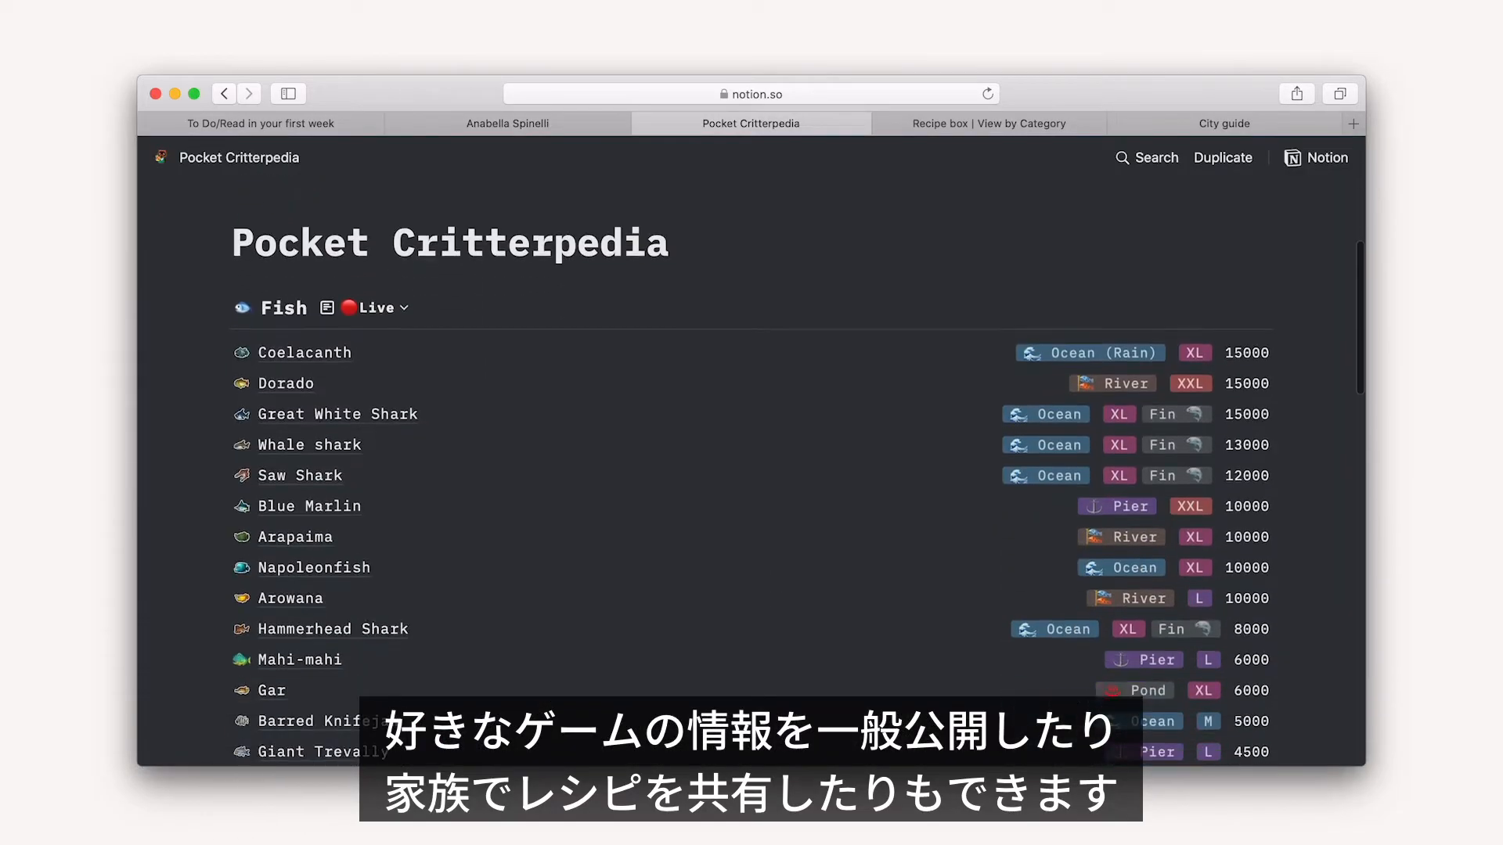
click(987, 122)
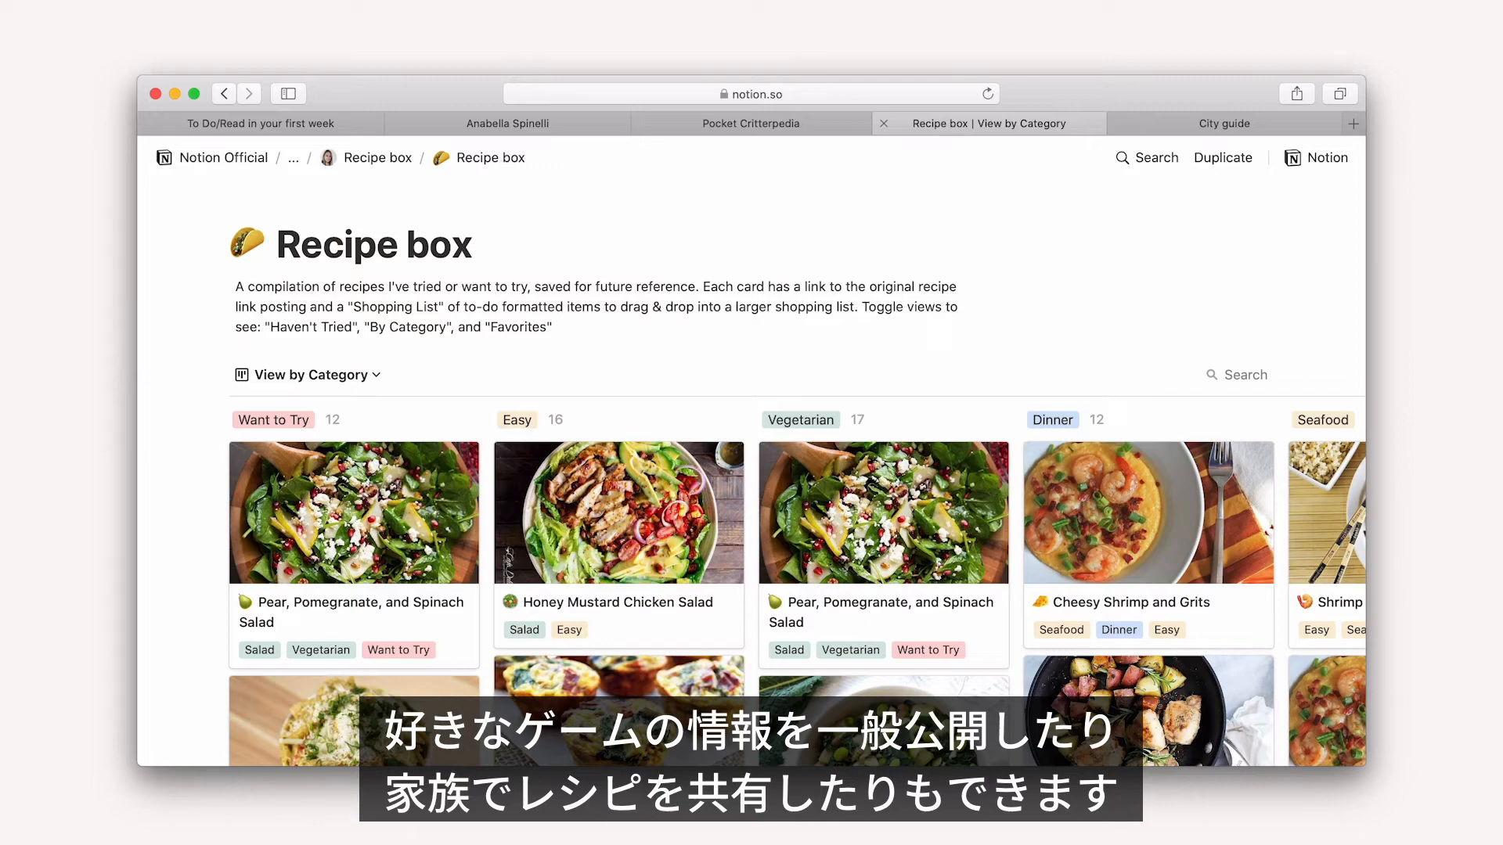
click(352, 512)
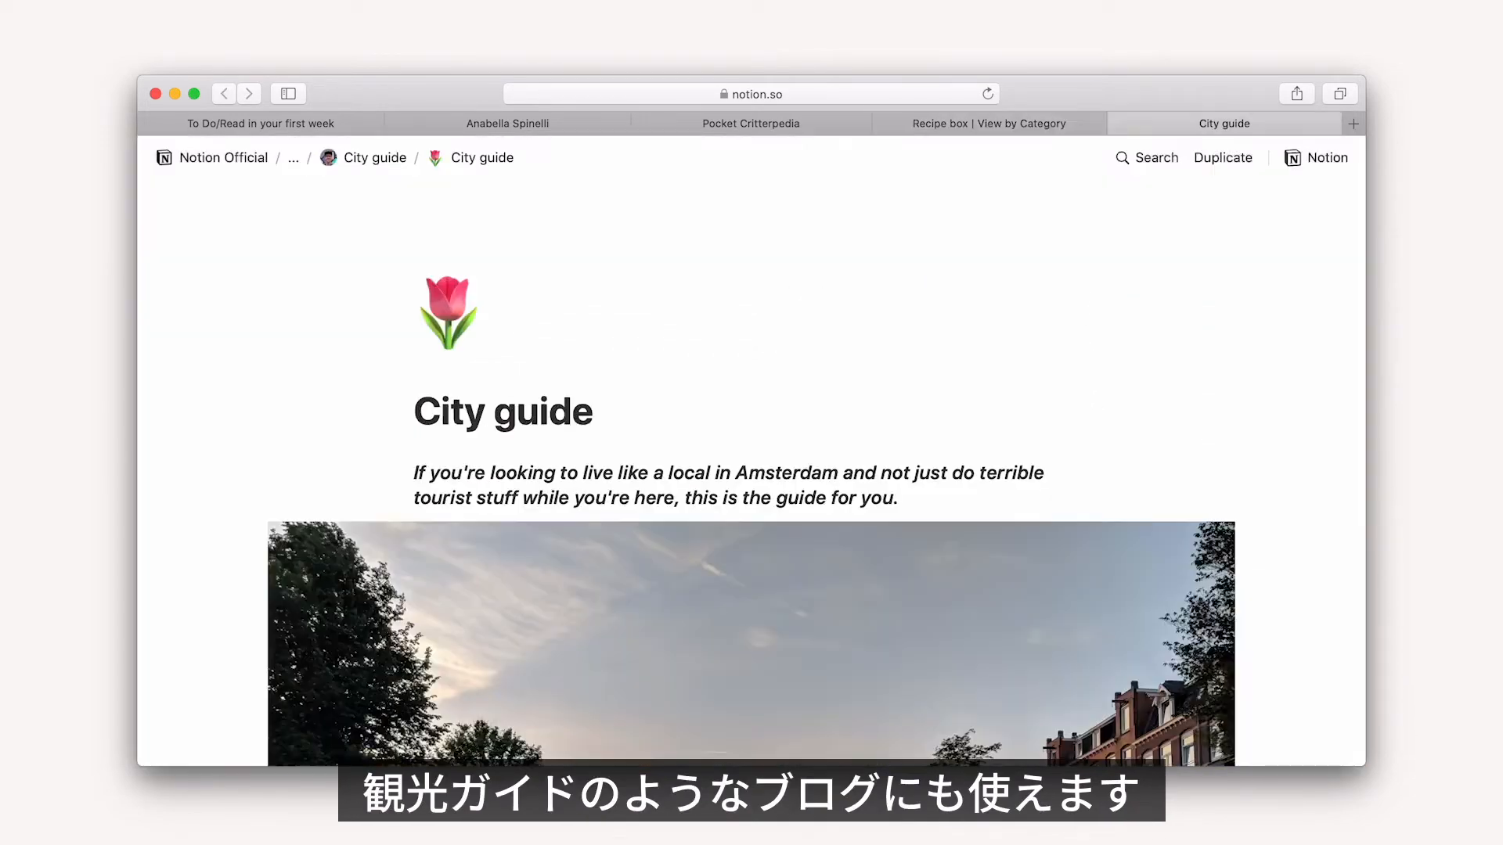
scroll(down, 3)
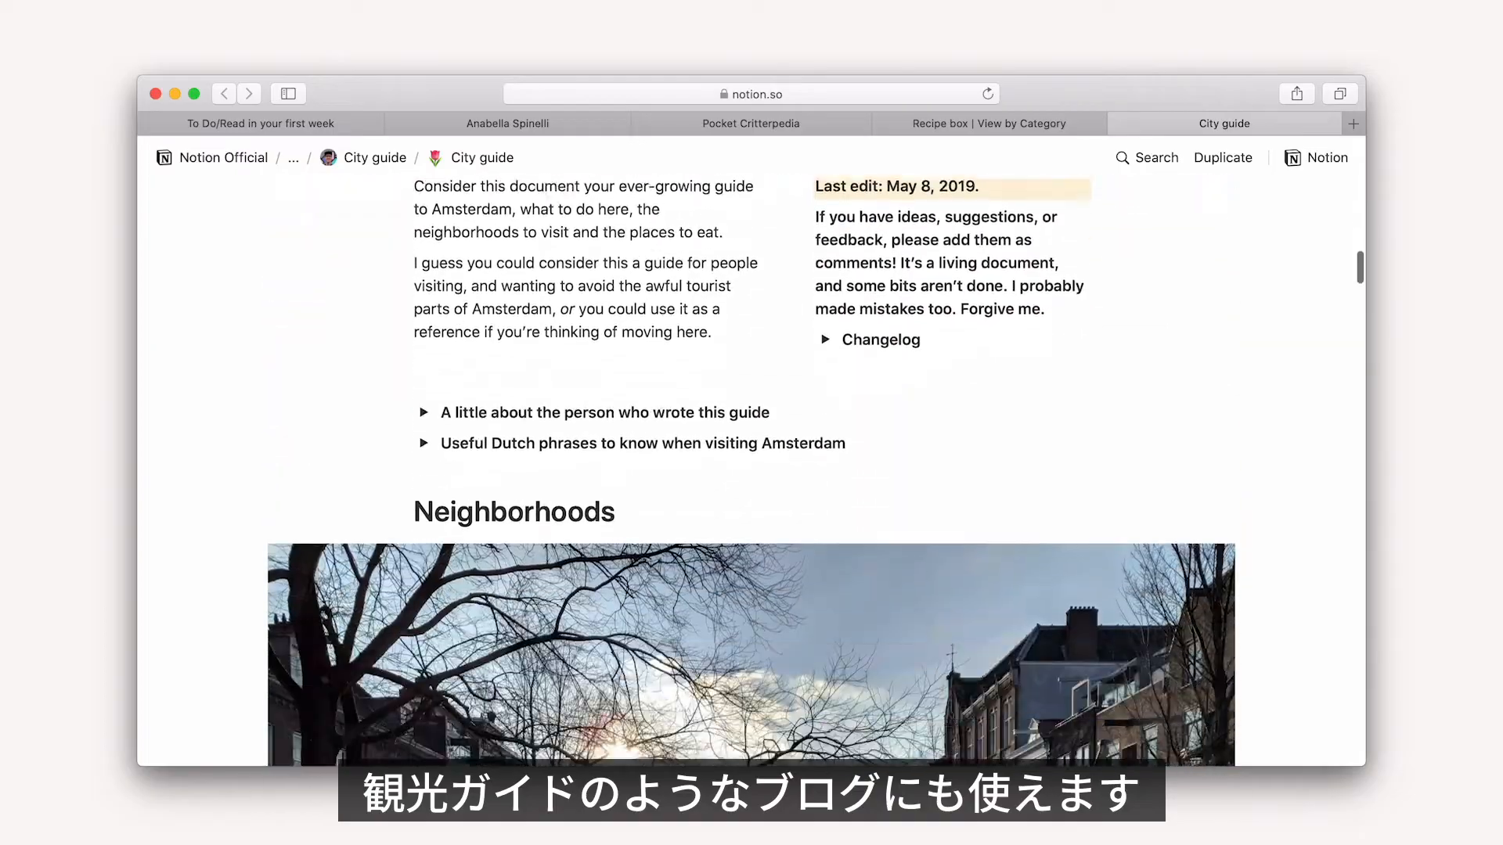
scroll(down, 3)
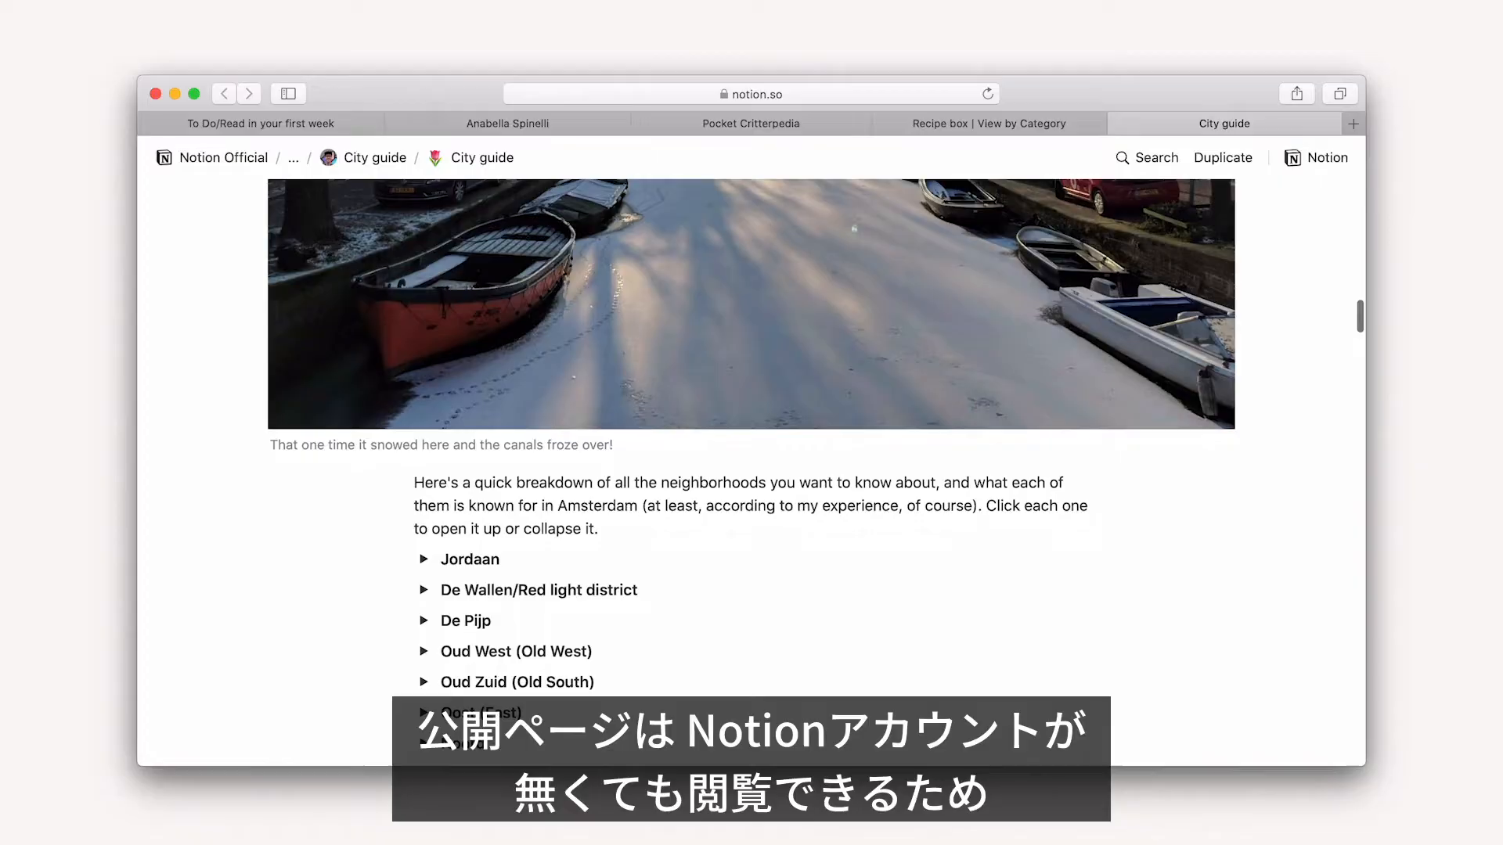
Cycle once more through the handbook, résumé, Critterpedia, Recipe box and City guide tabs.
click(258, 122)
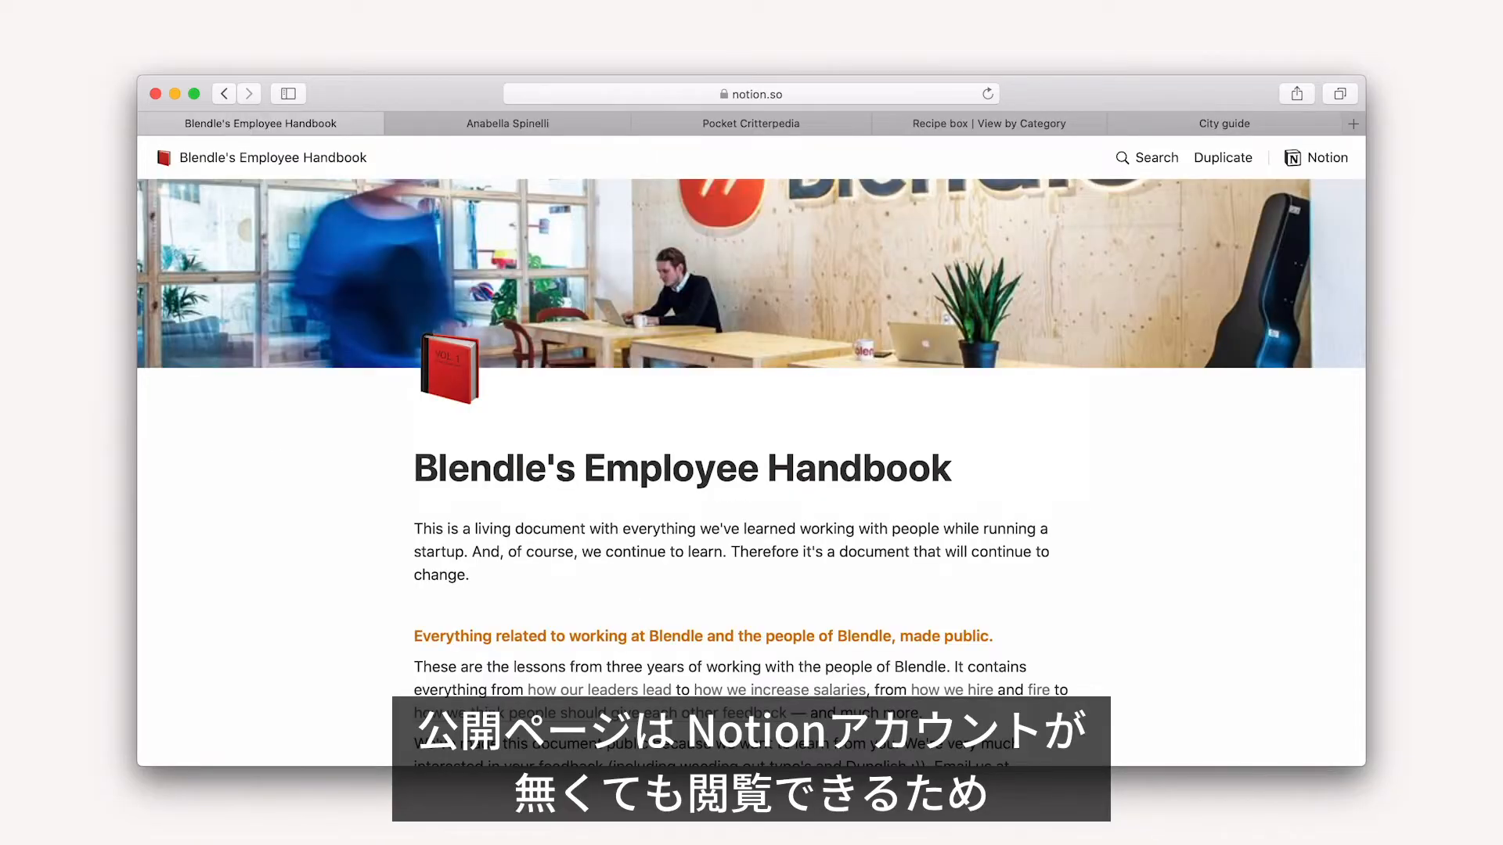
click(507, 122)
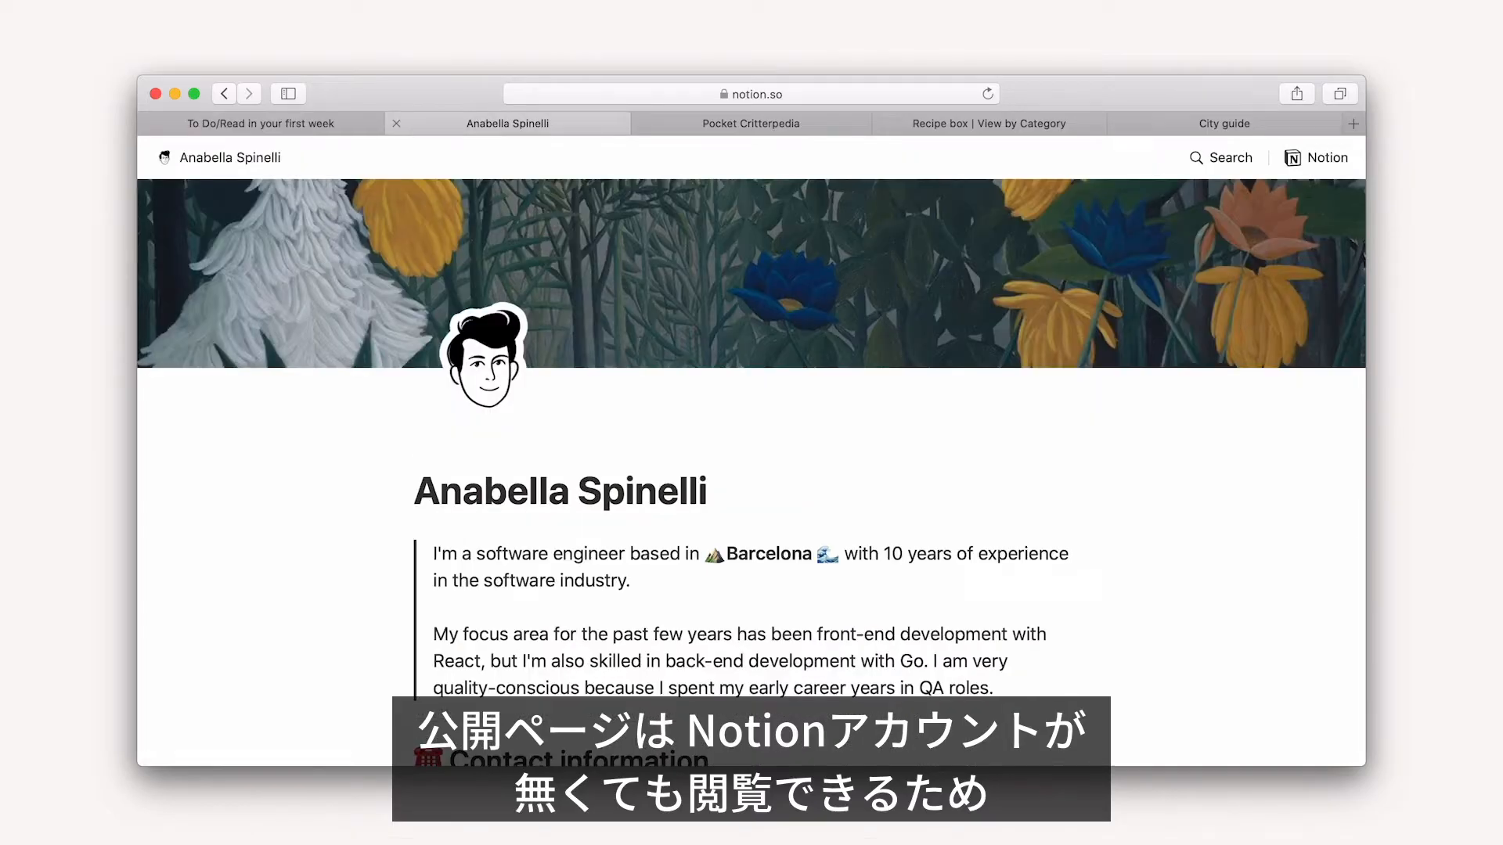
click(749, 122)
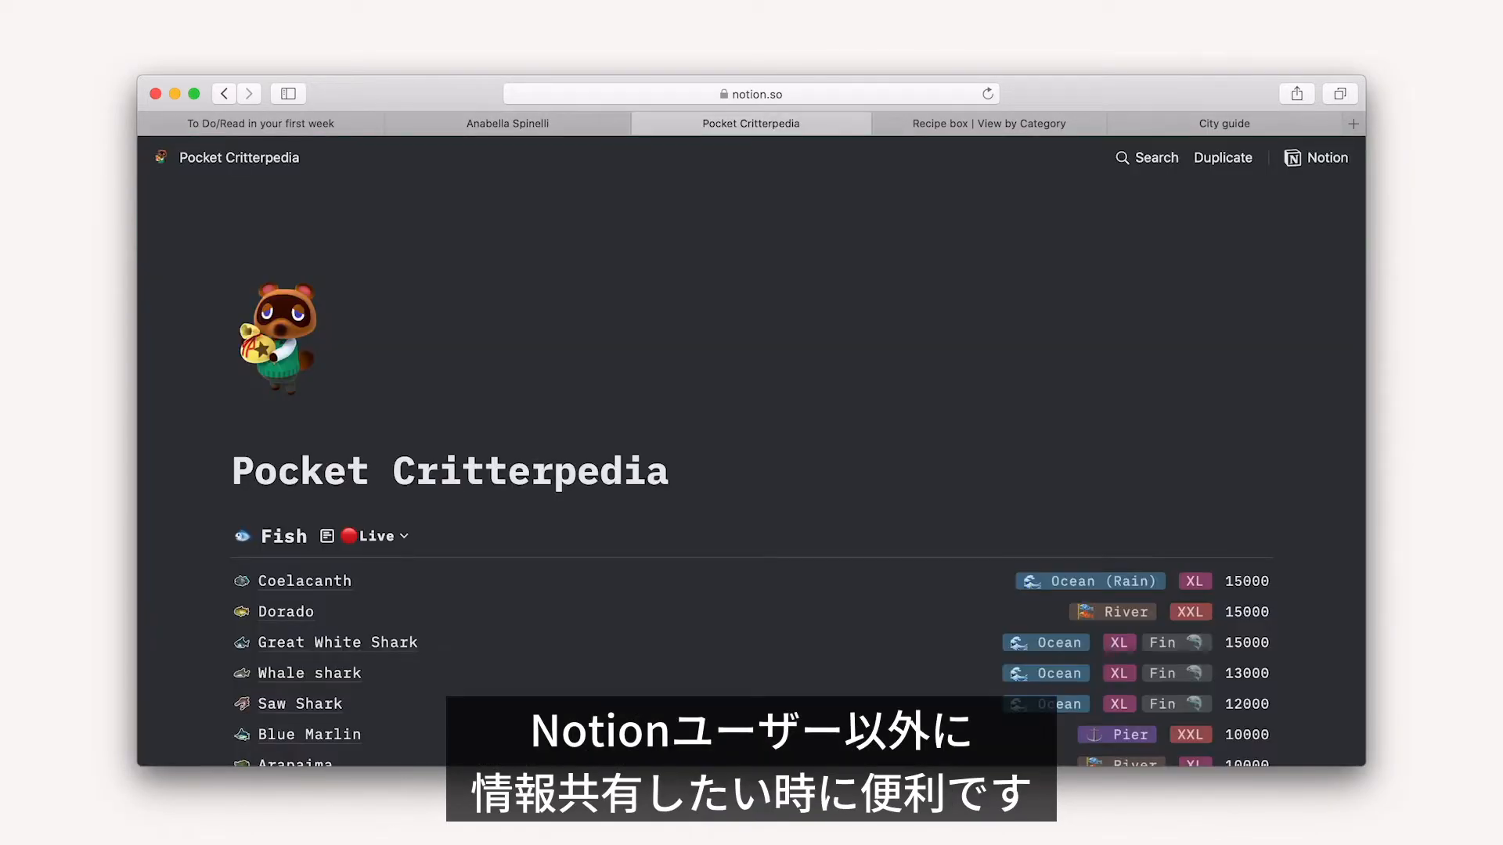
click(988, 122)
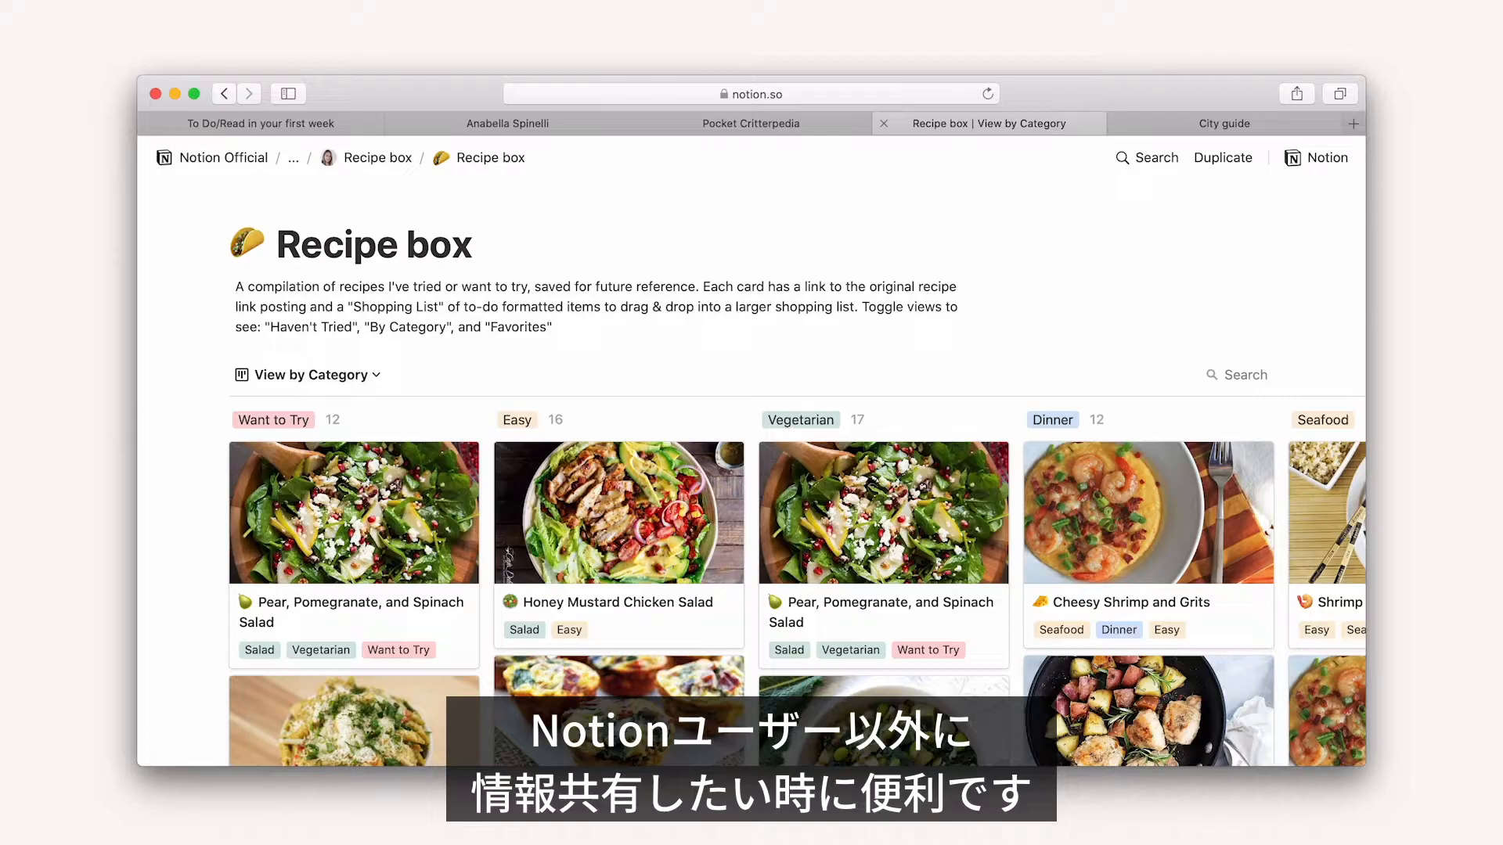
click(1224, 122)
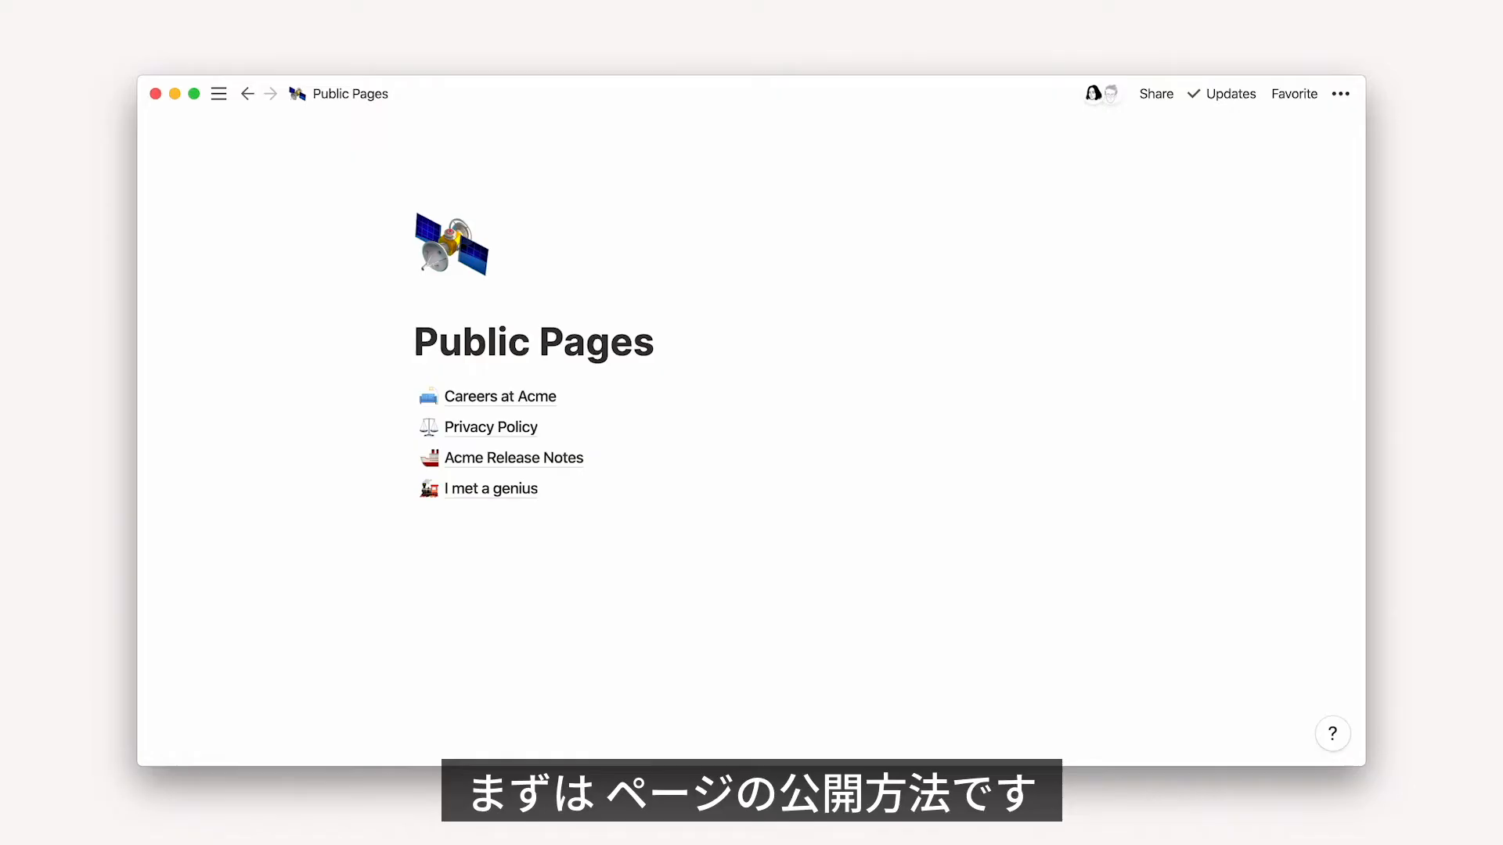
Show the sharing options for the 'I met a genius' page from Public Pages.
click(490, 488)
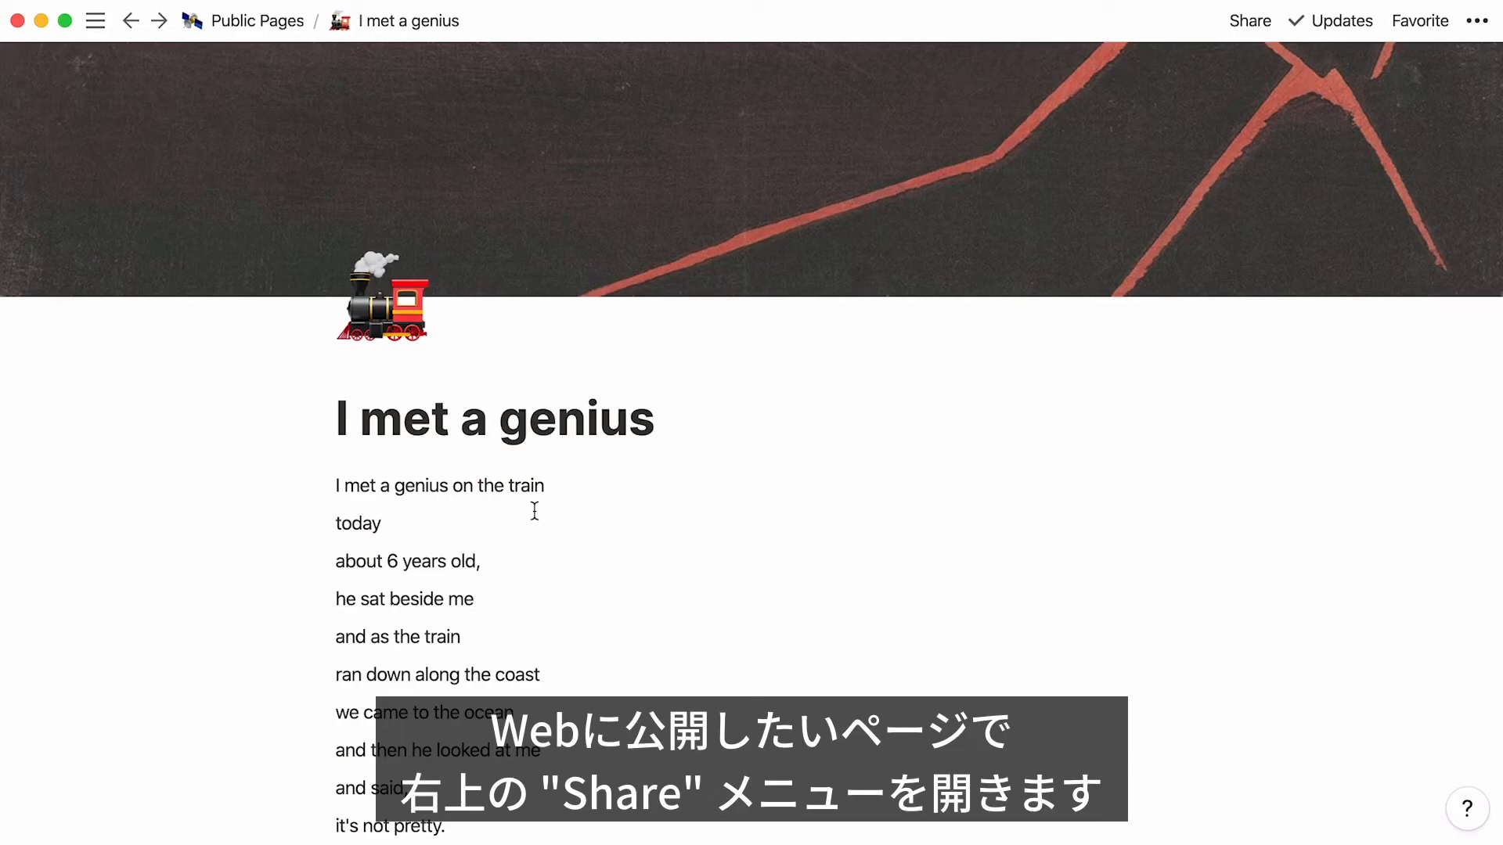
mouse_move(1249, 20)
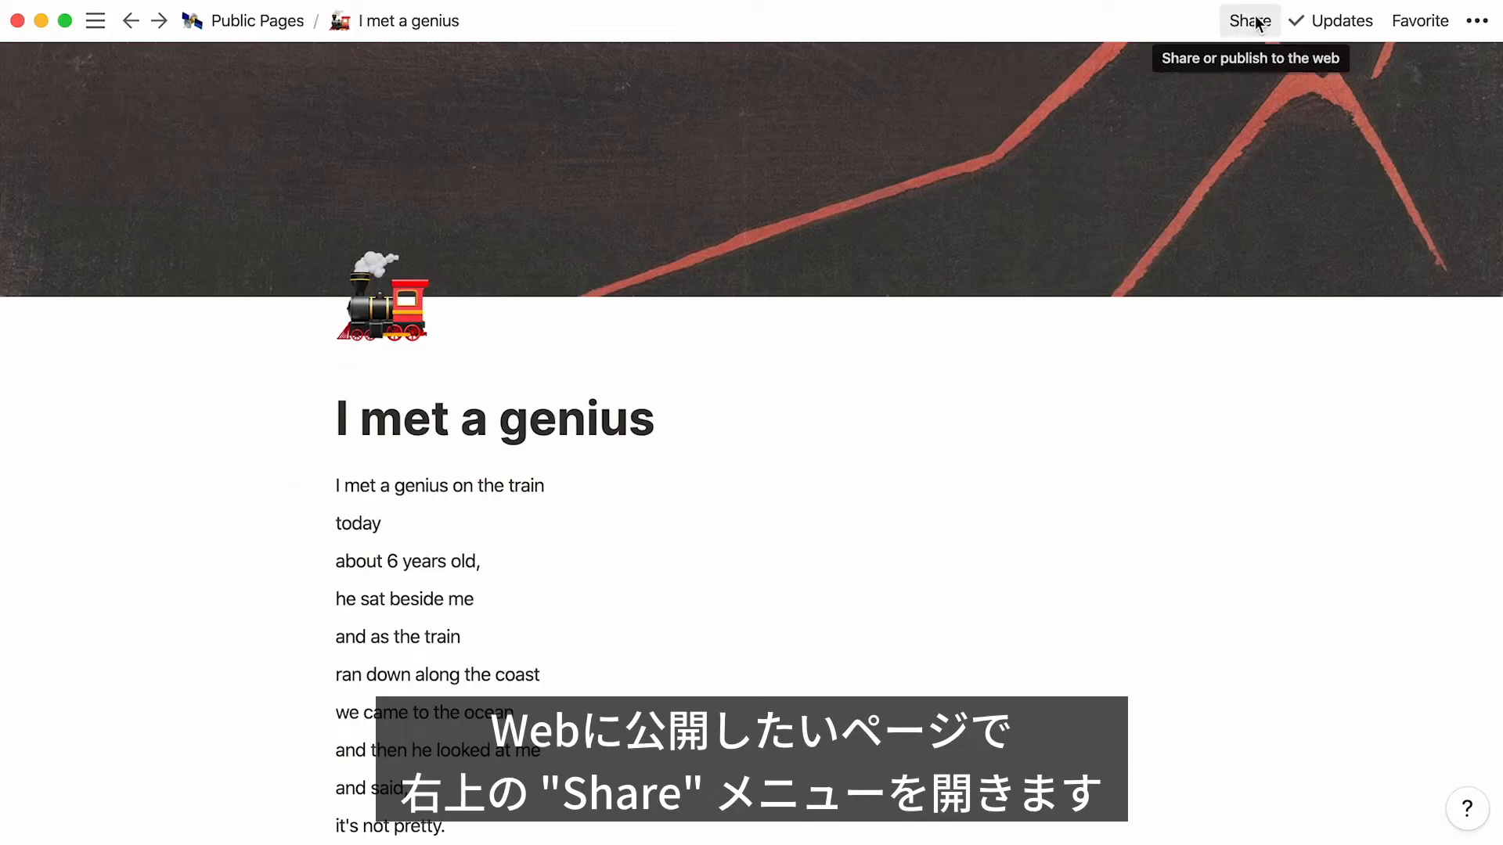
click(1249, 20)
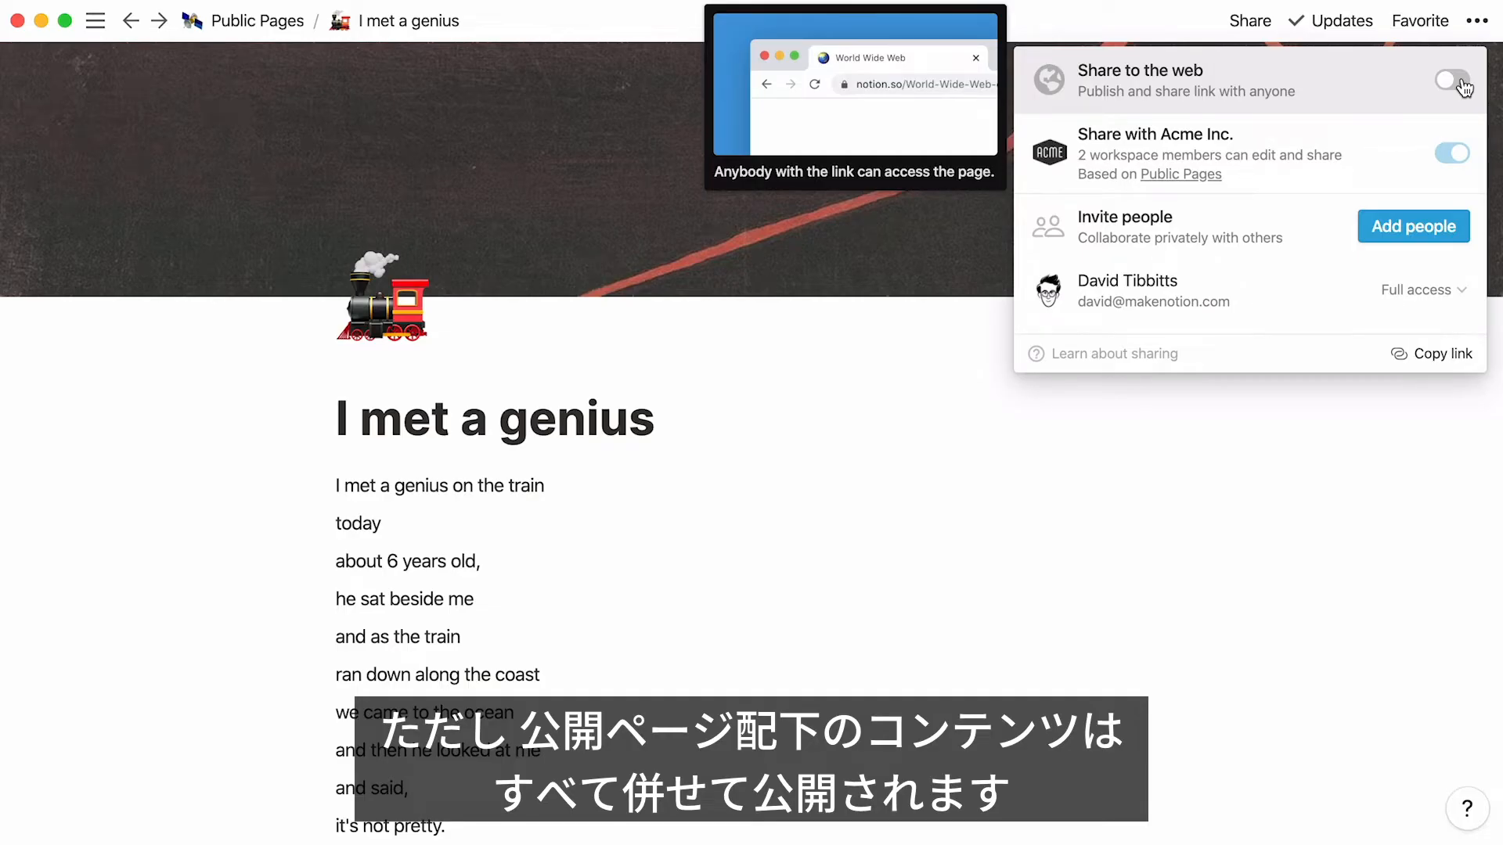
click(1451, 80)
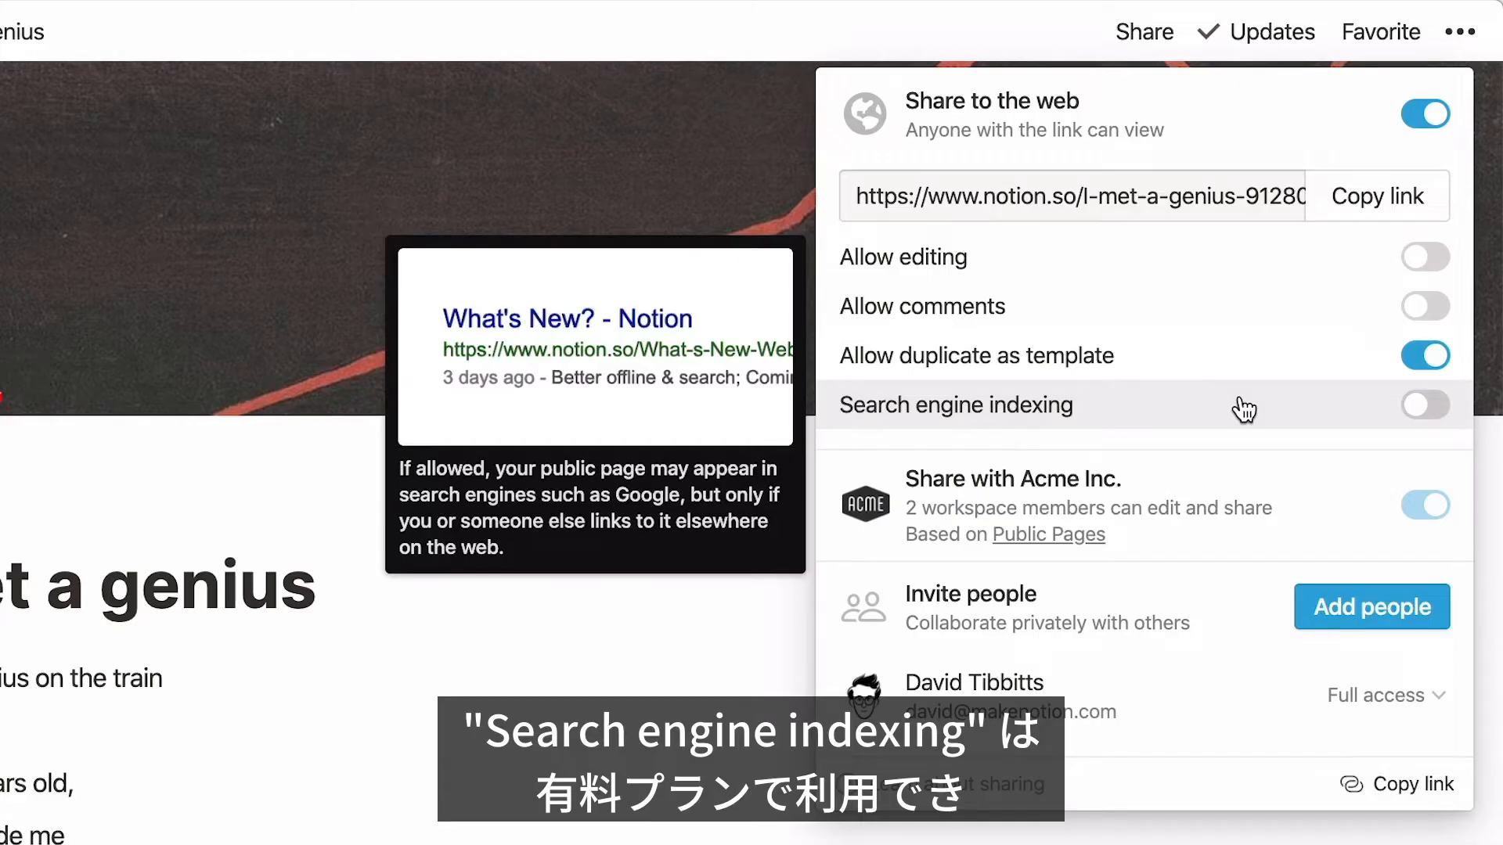
click(1424, 404)
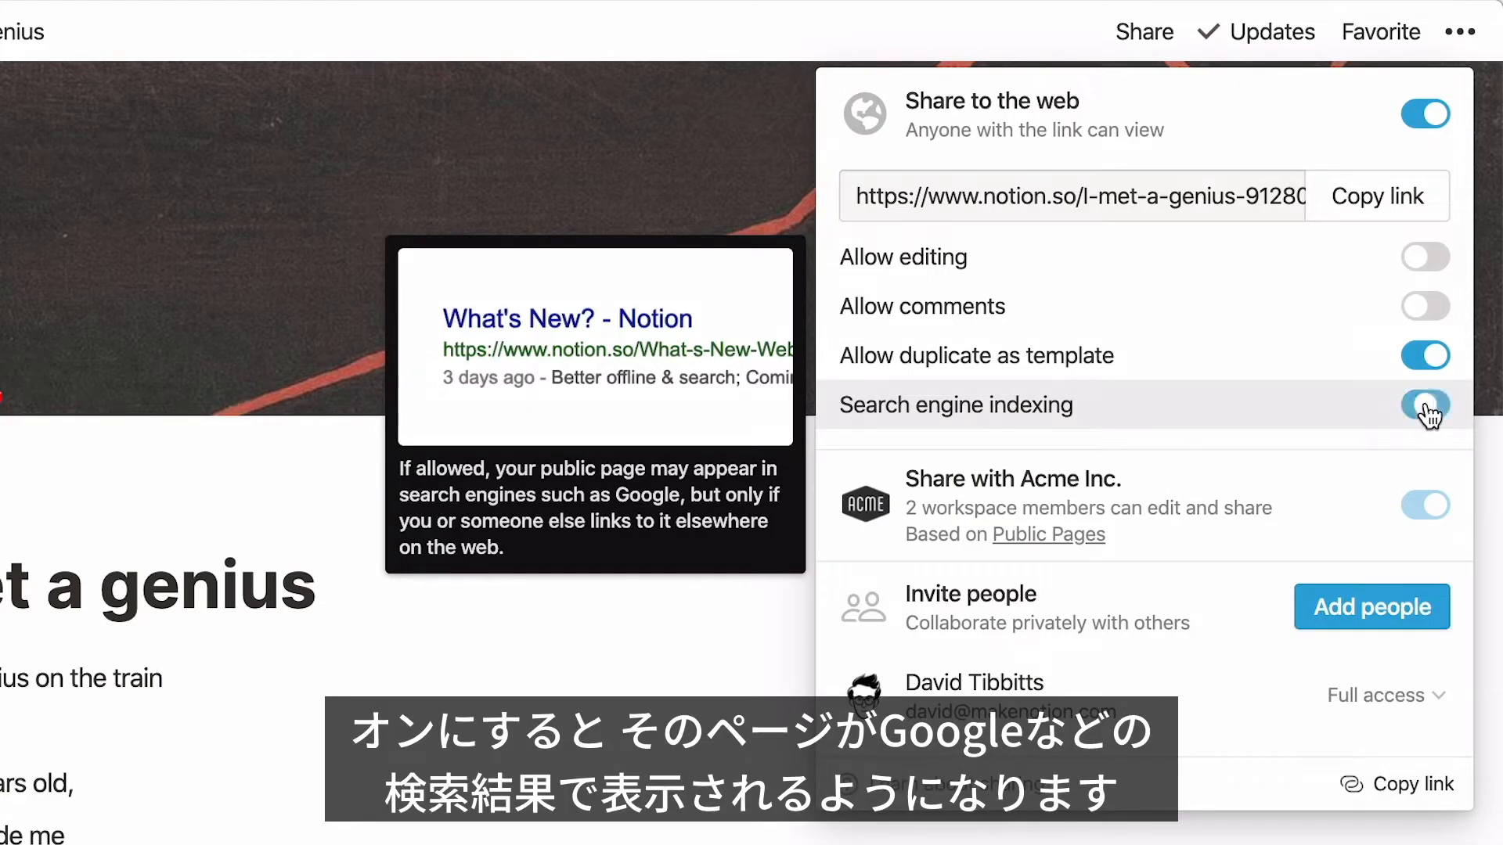
click(1424, 404)
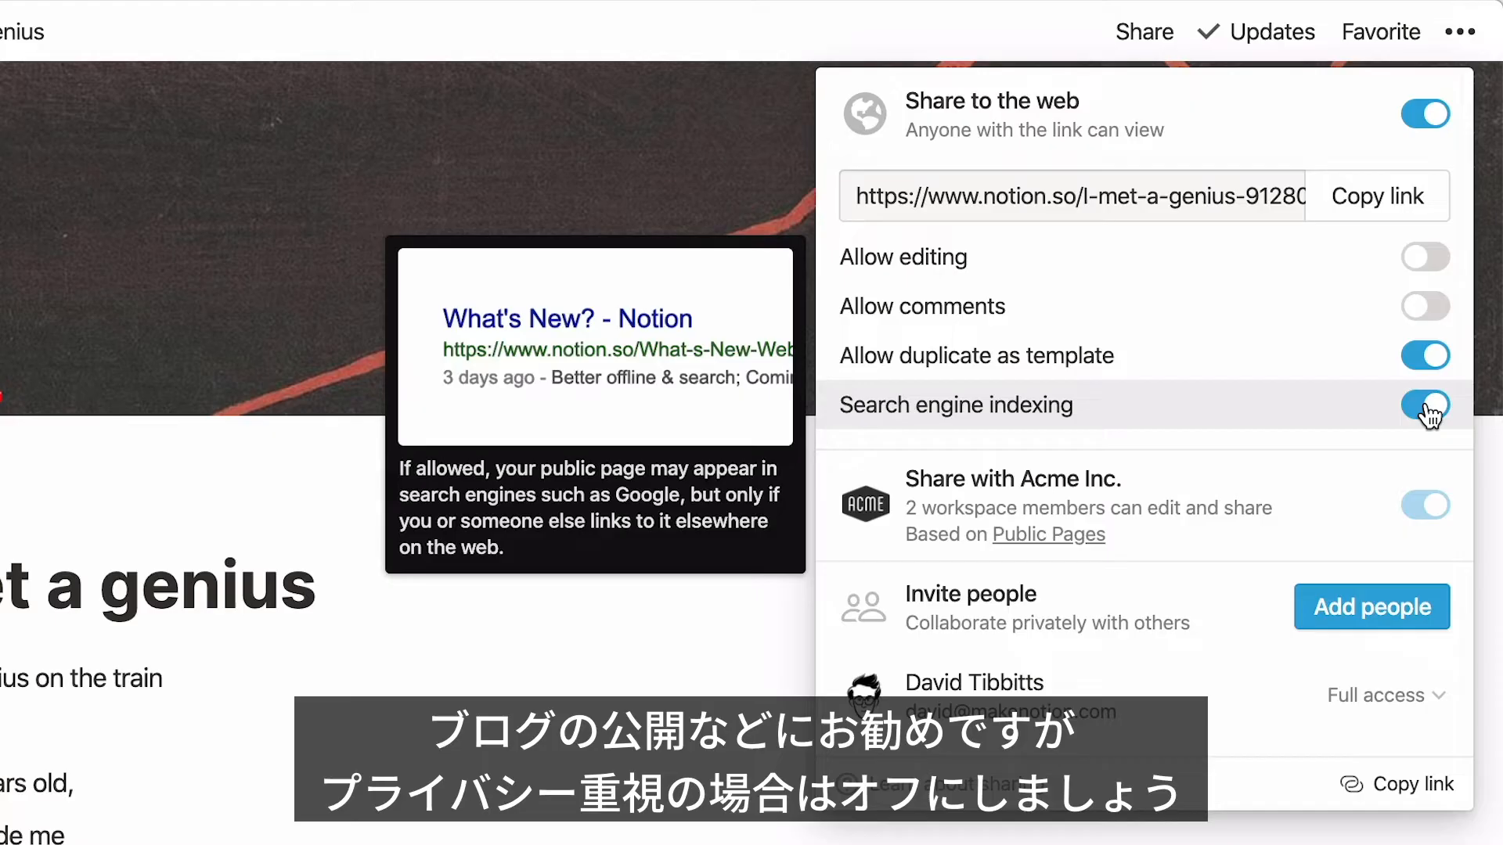
click(1424, 404)
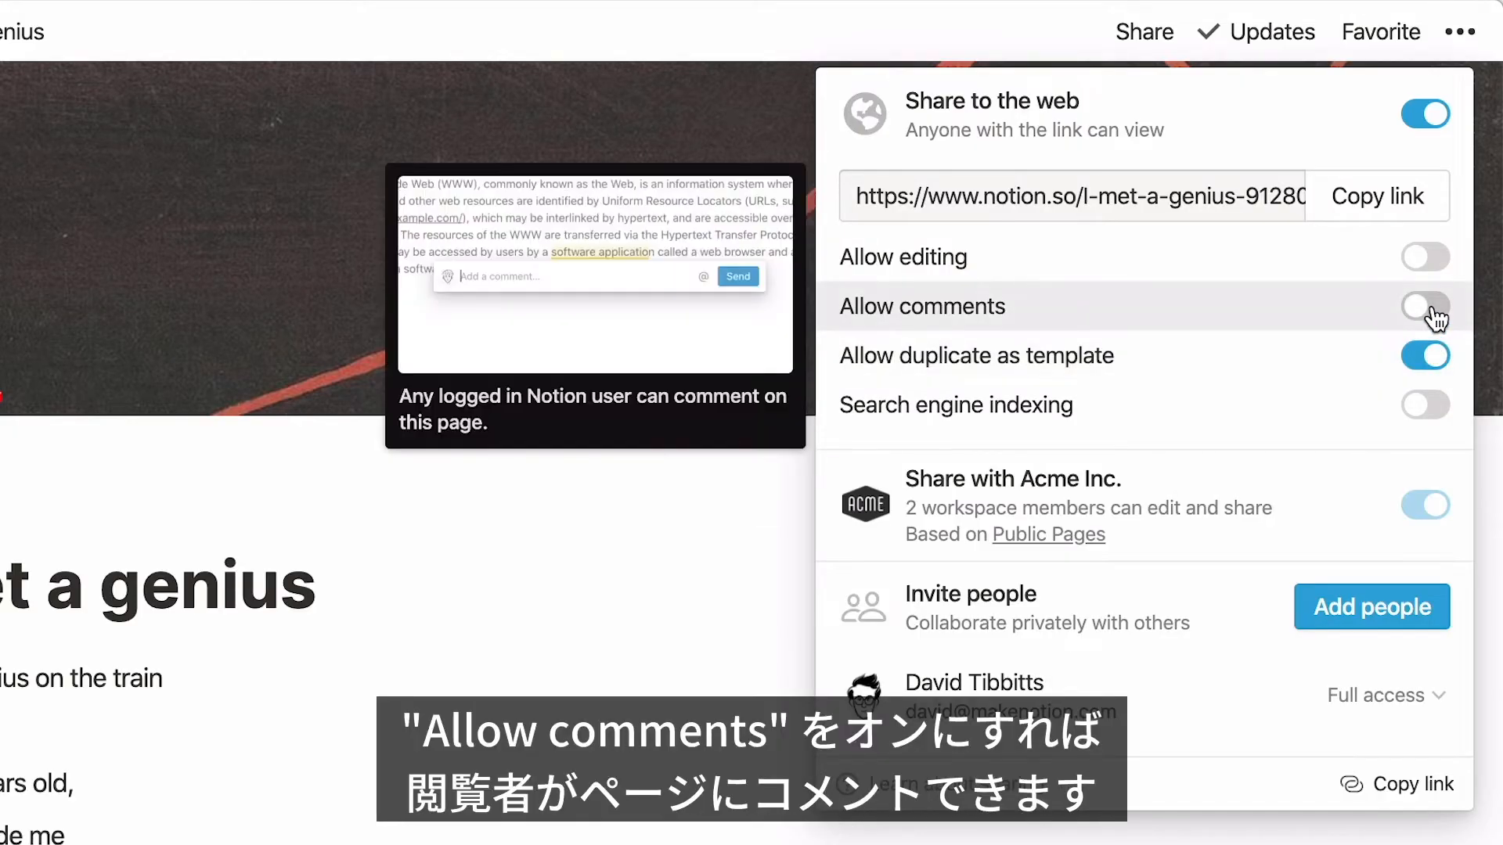
Allow comments and editing for anyone with the link, and copy the public link.
click(1424, 306)
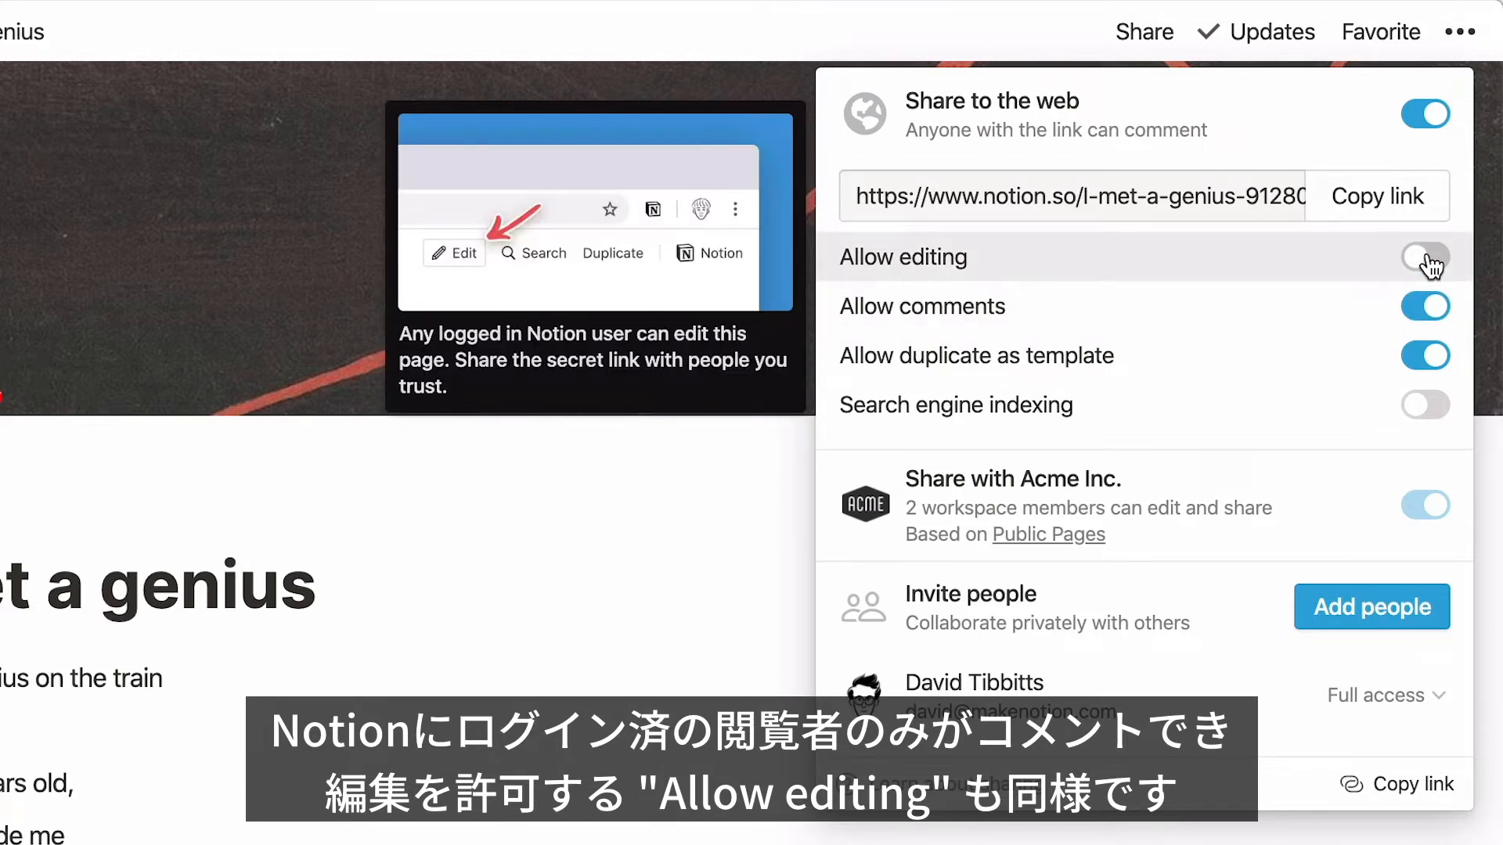
click(1424, 257)
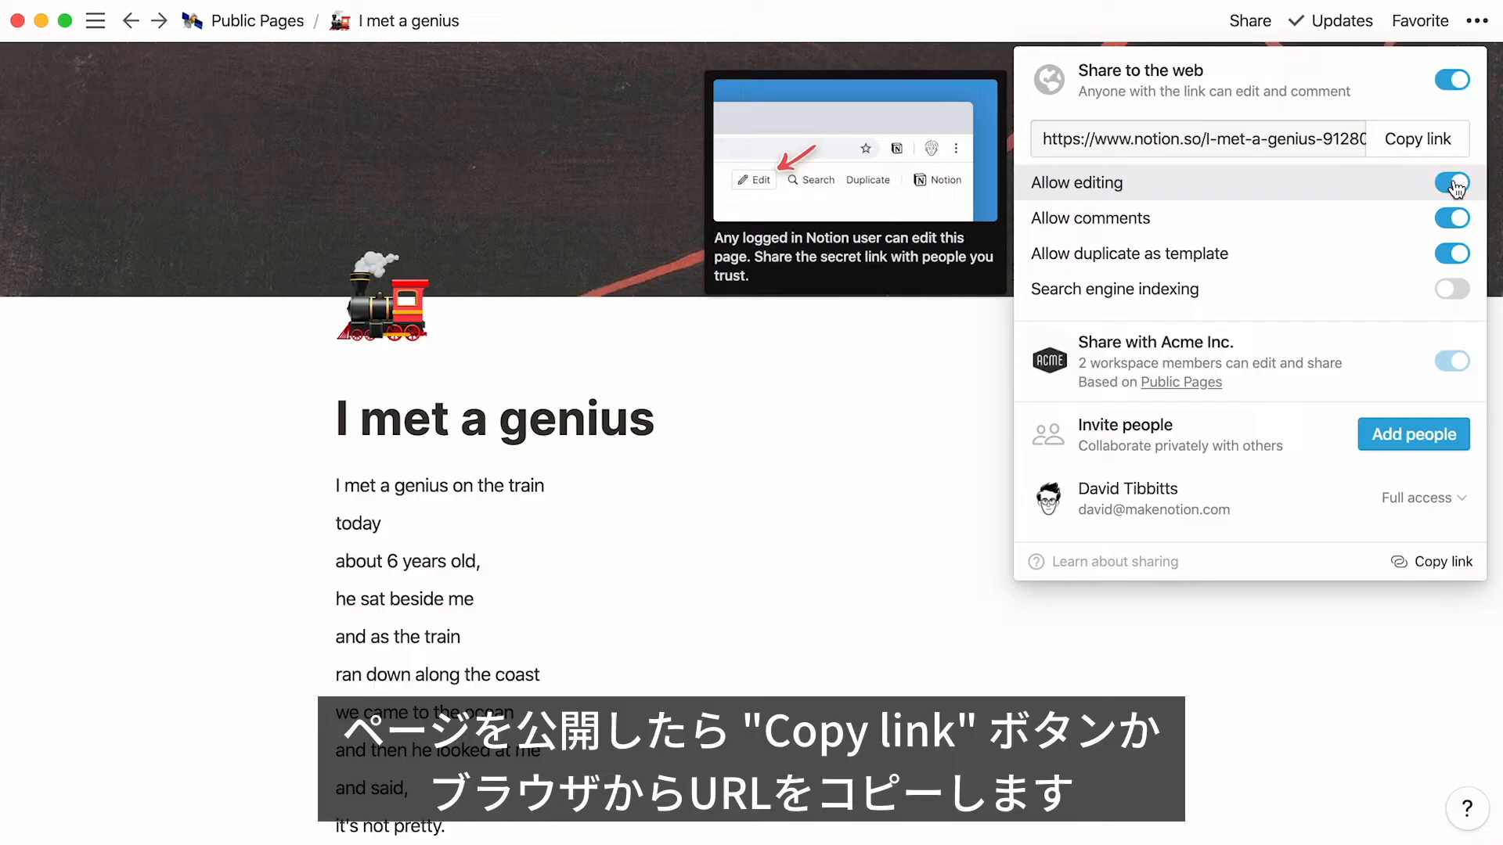
click(1416, 139)
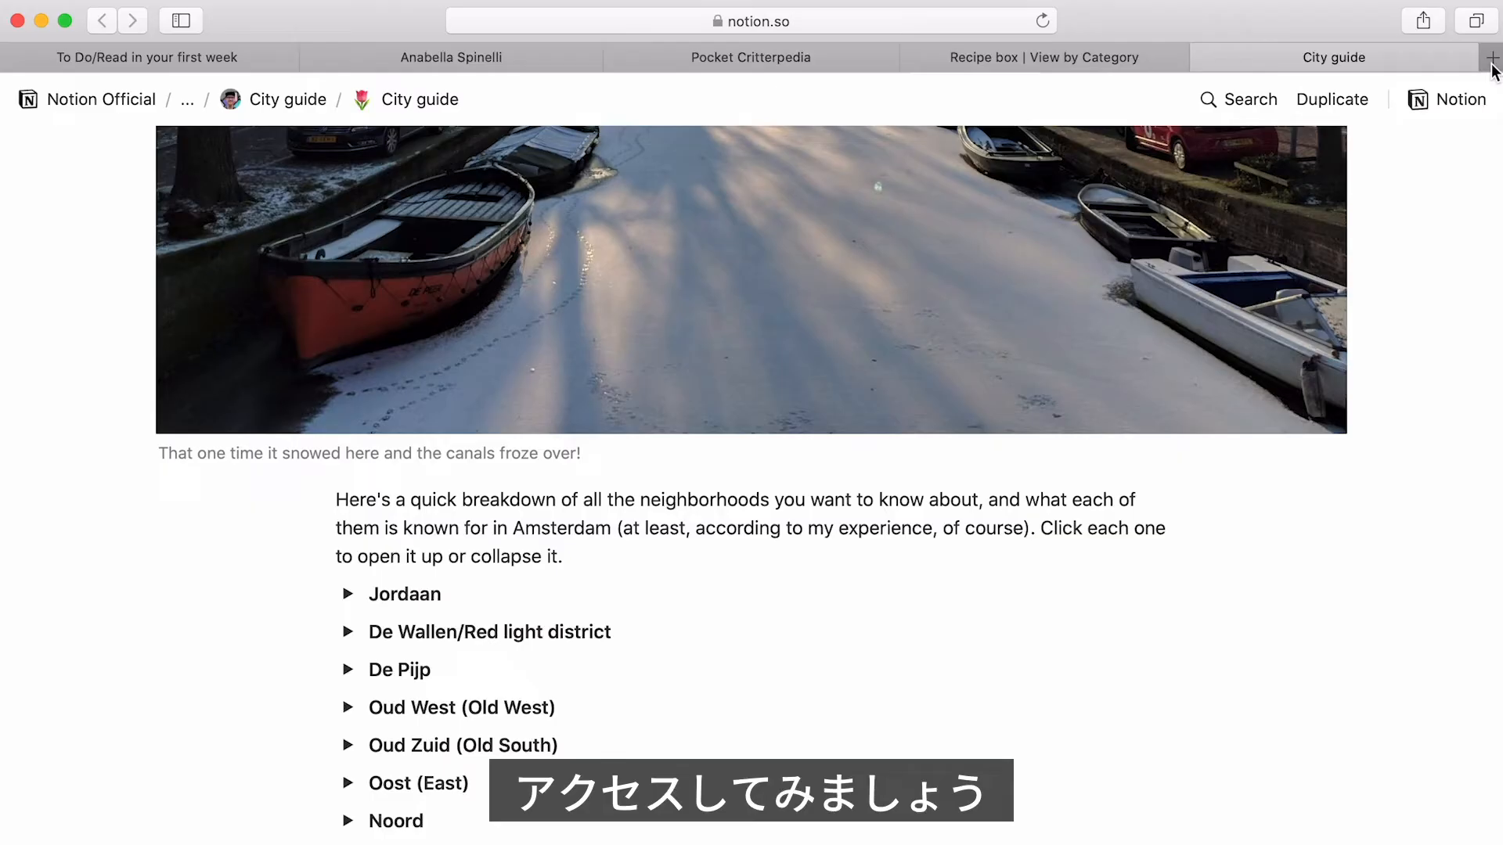
Load the public 'I met a genius' link in a new Safari tab, then return to Notion.
click(1489, 58)
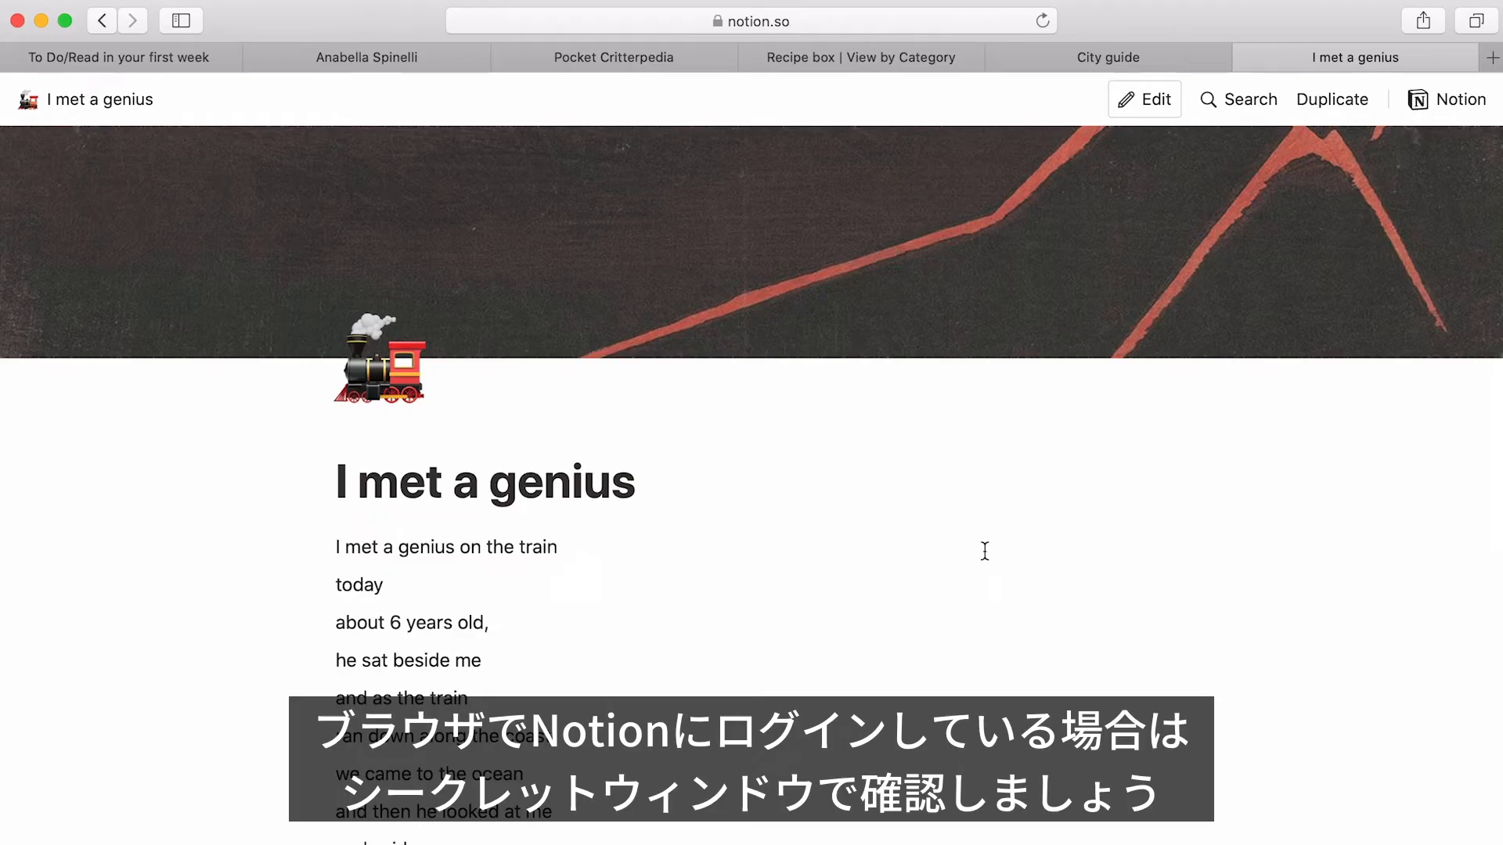
click(1249, 20)
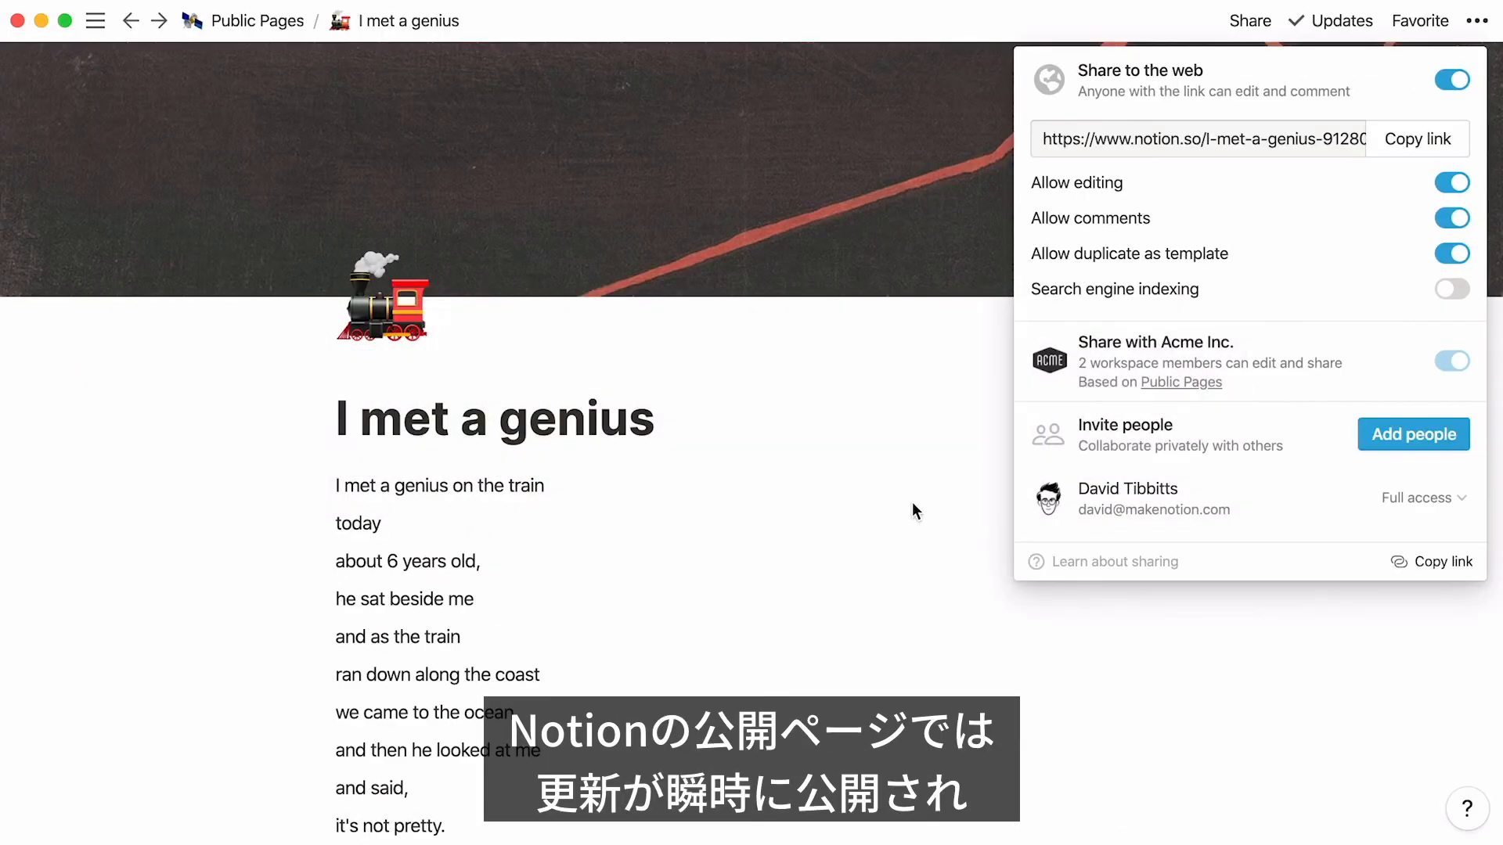
mouse_move(301, 37)
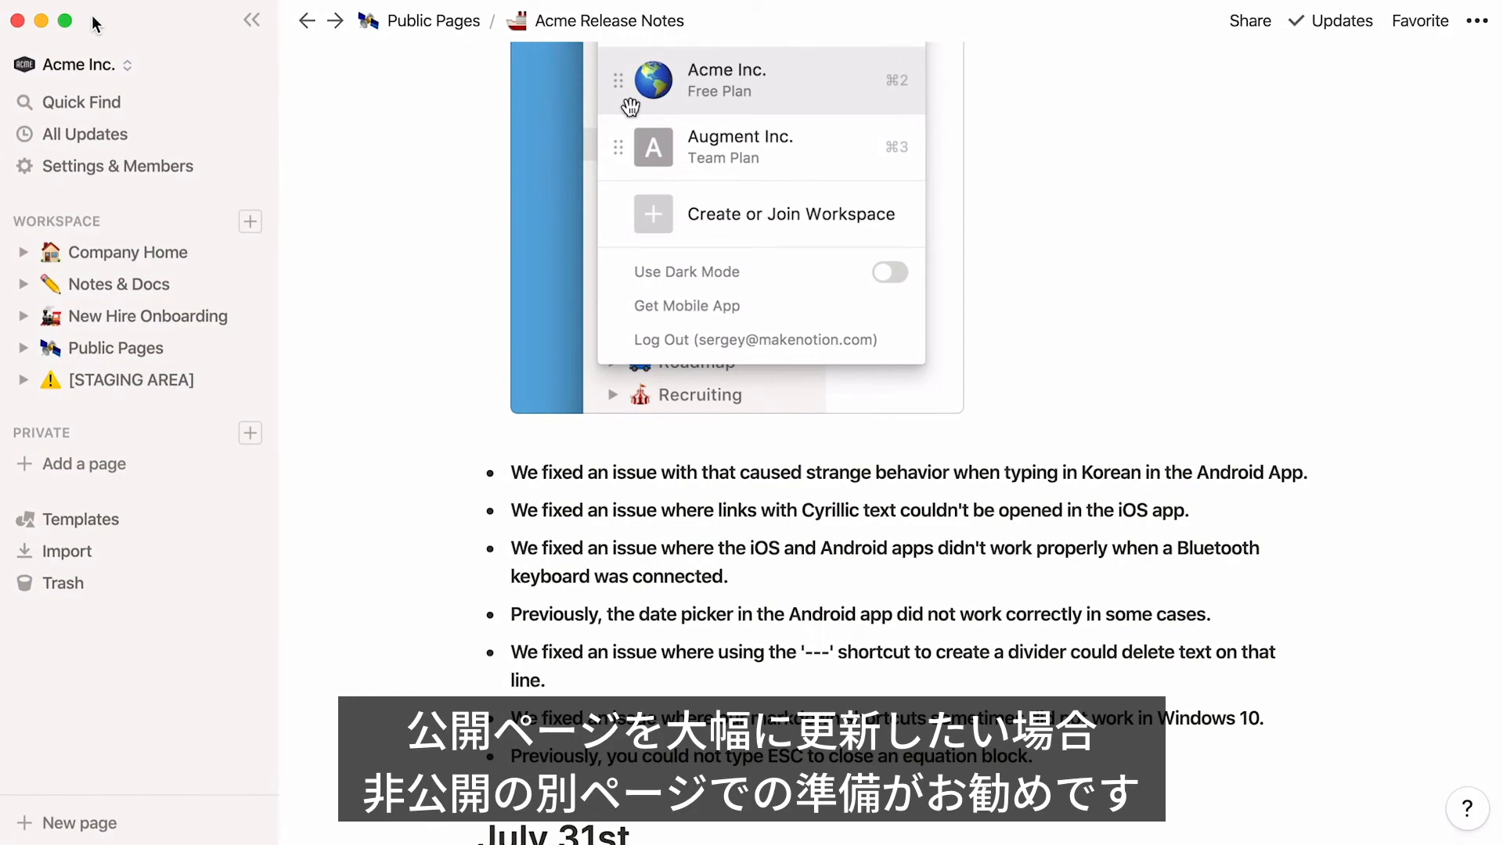
mouse_move(199, 348)
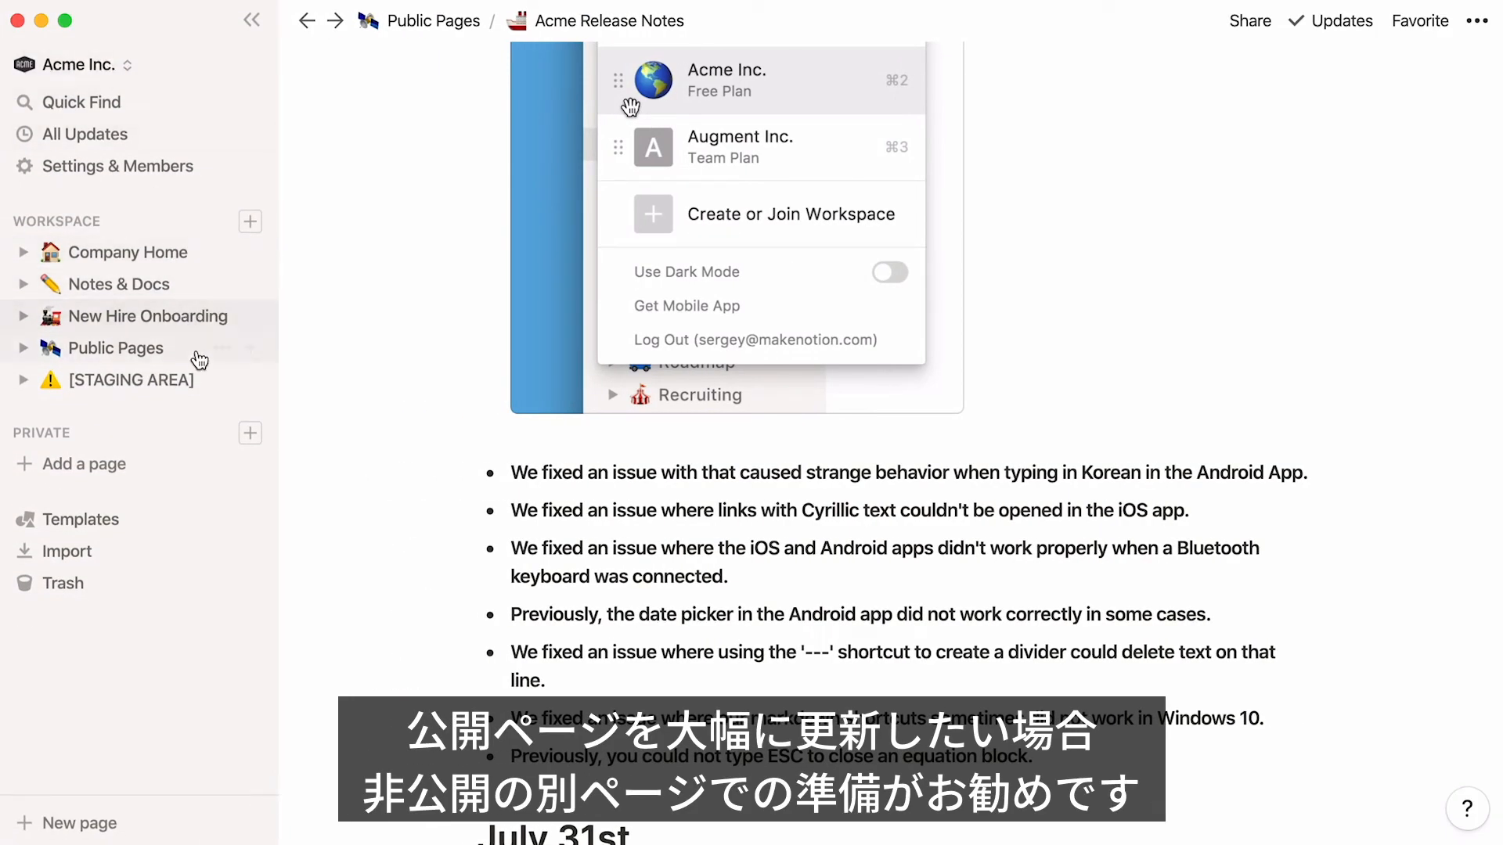
Move the August 21 update from [STAGING AREA] to the top of Acme Release Notes.
click(132, 379)
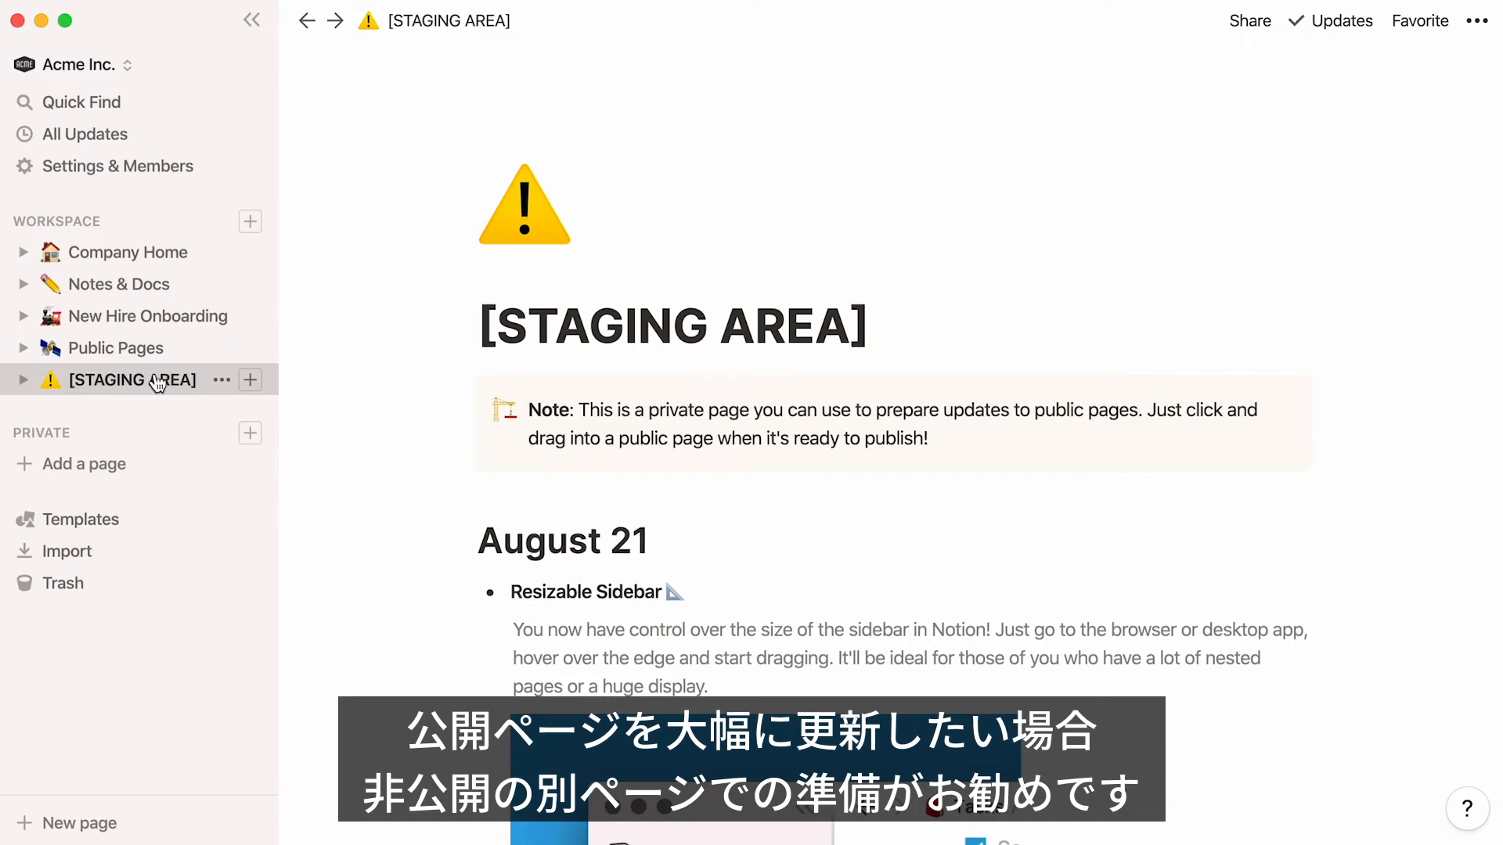
click(24, 348)
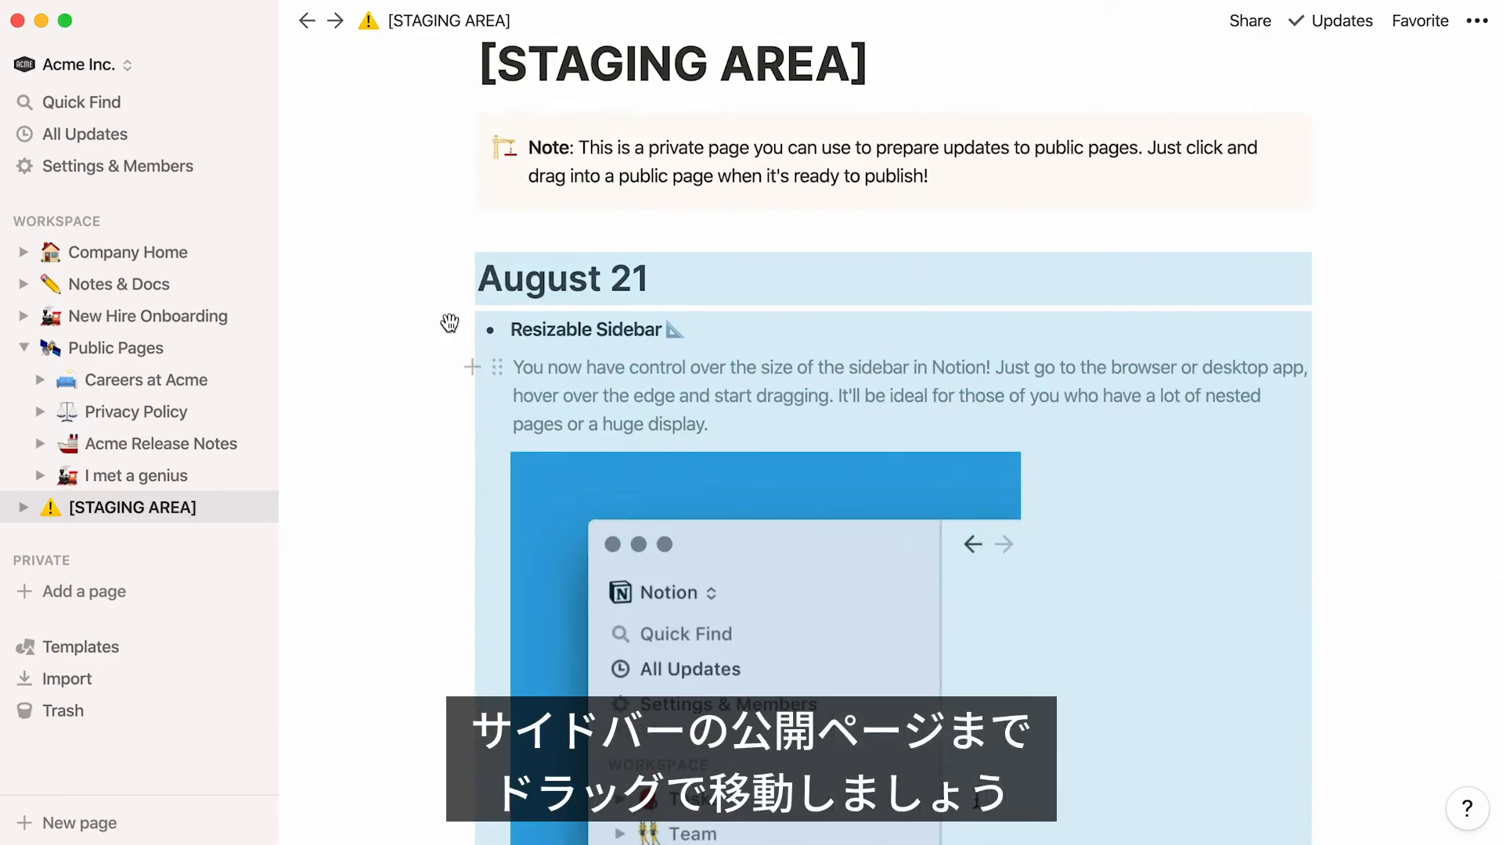
mouse_move(460, 279)
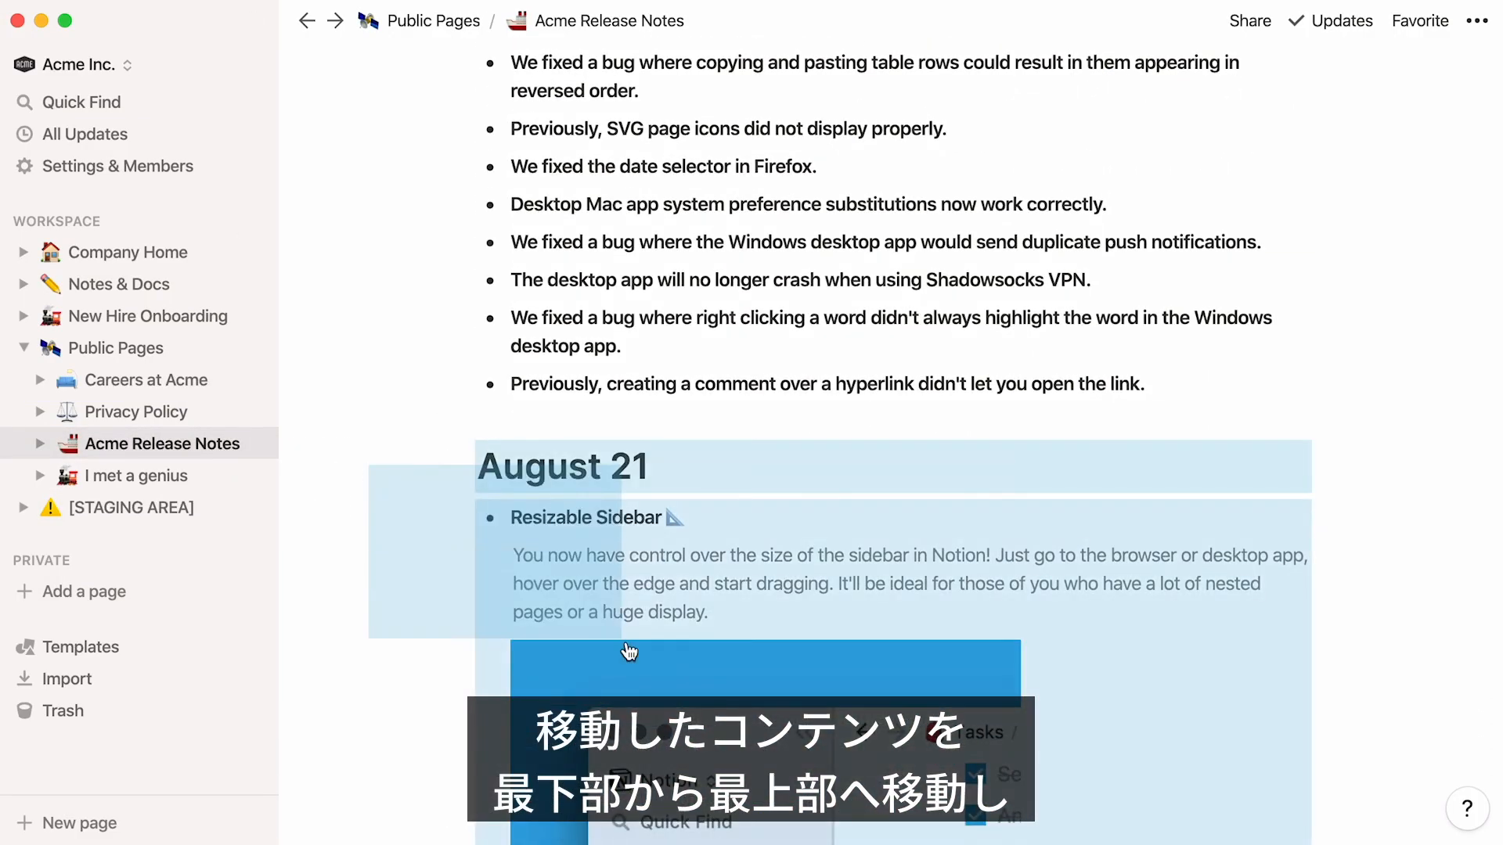
scroll(down, 3)
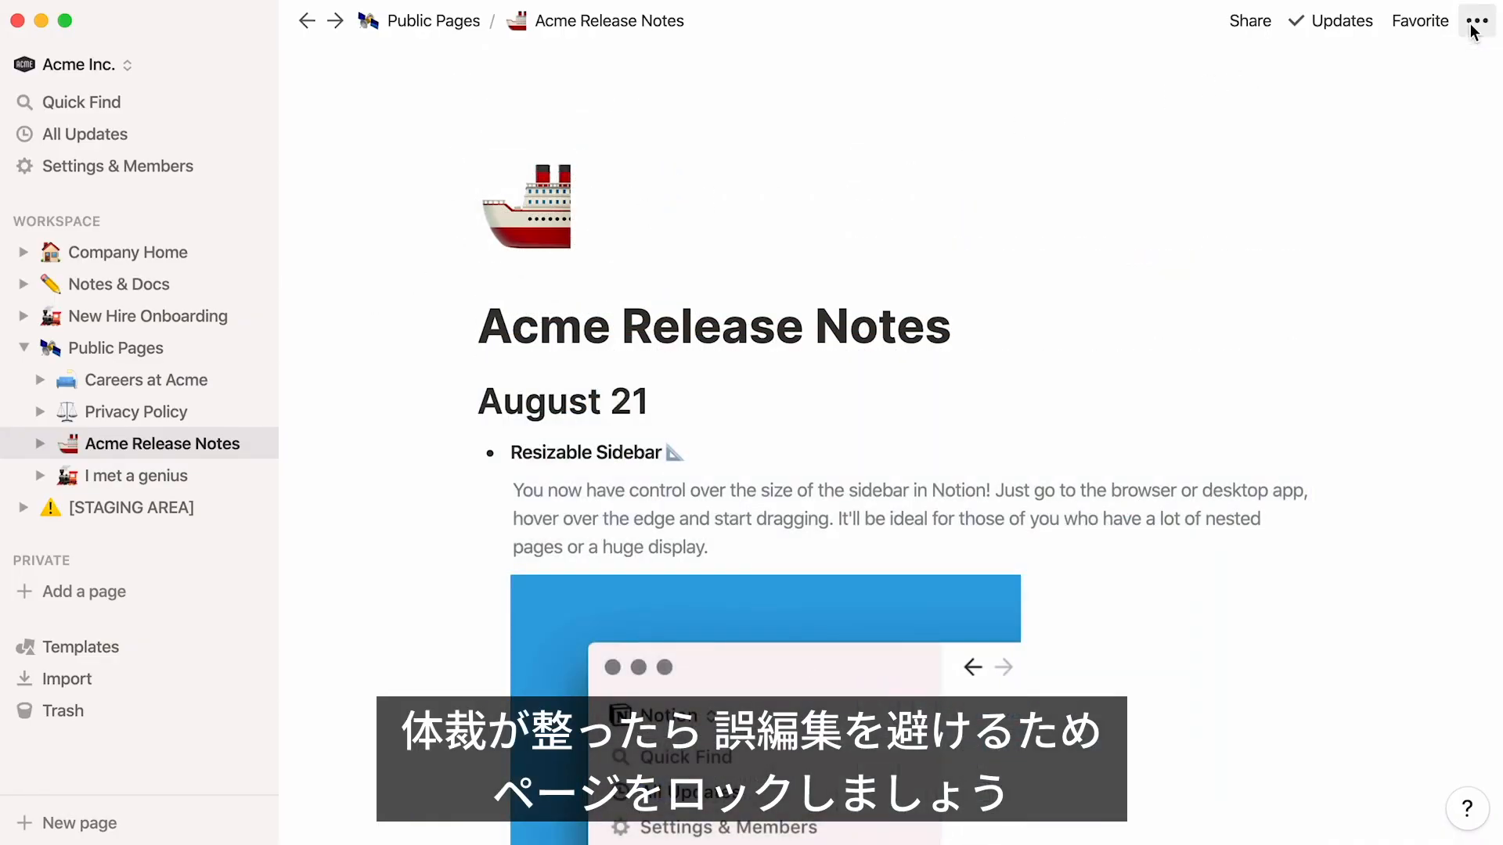
Lock the Acme Release Notes page against accidental edits.
click(1476, 21)
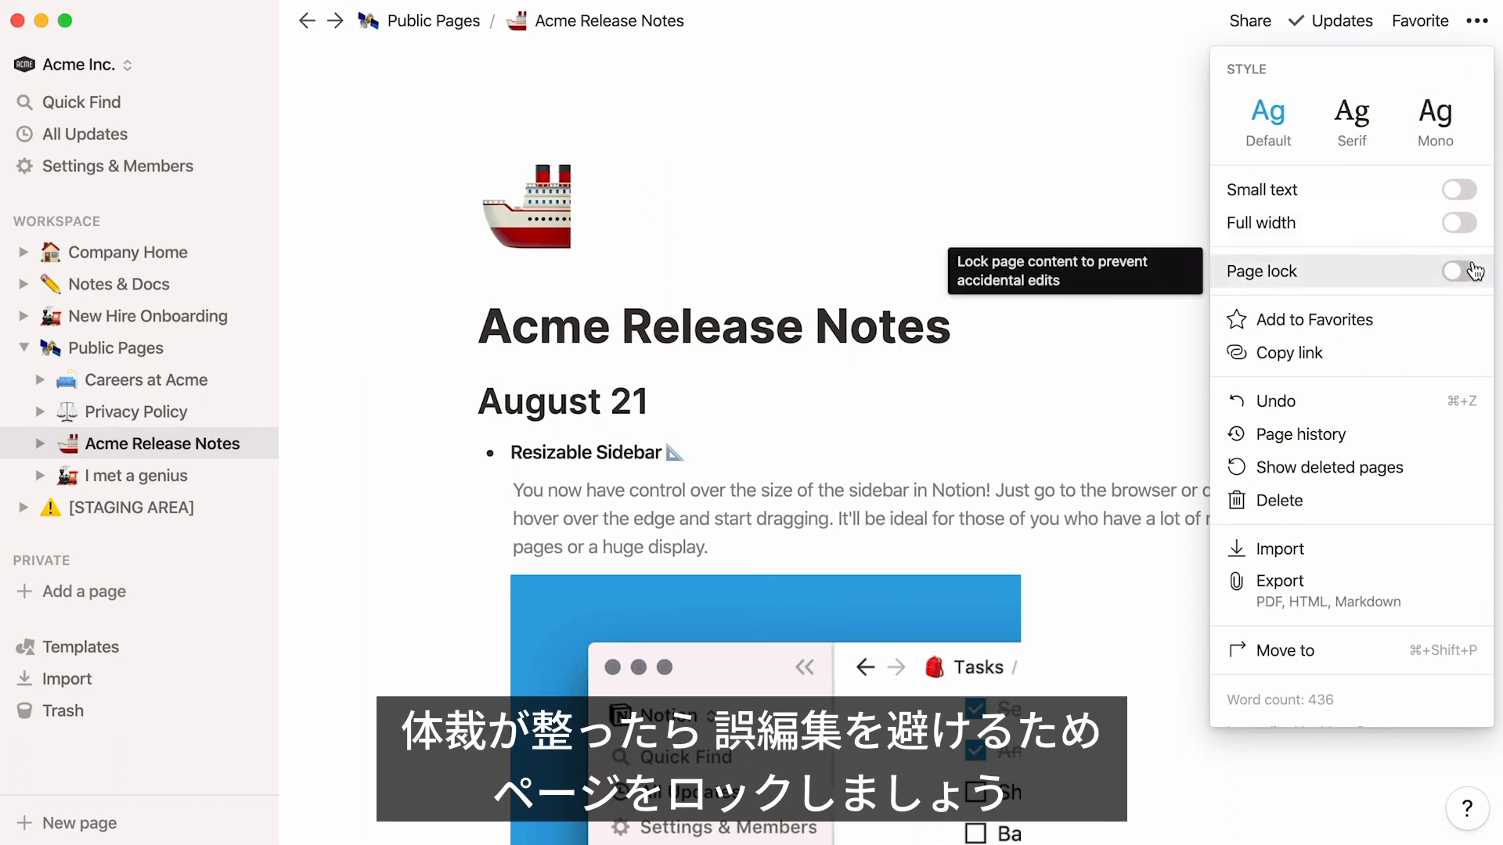
click(1457, 270)
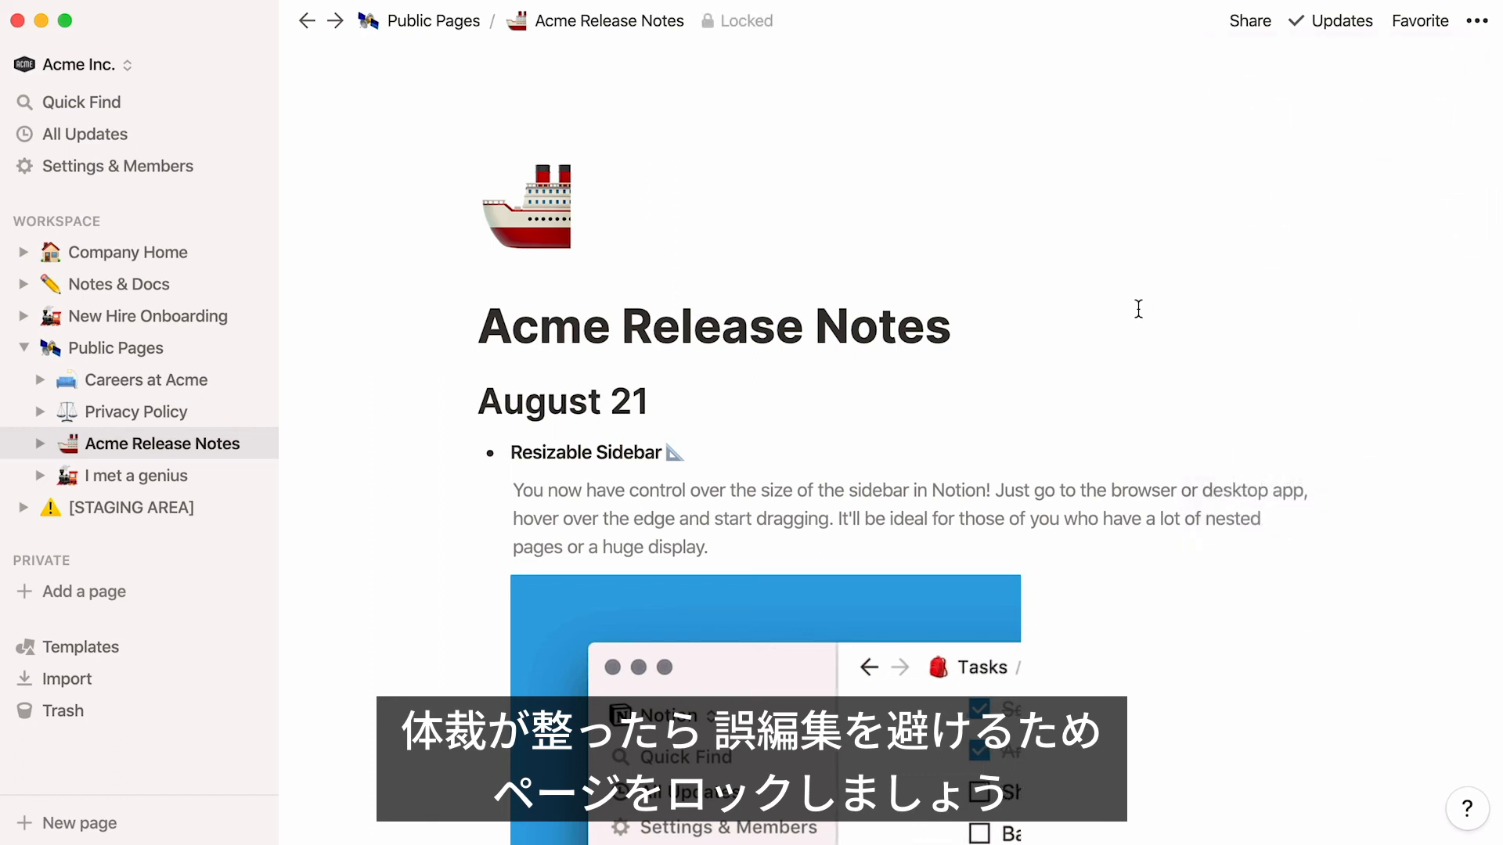